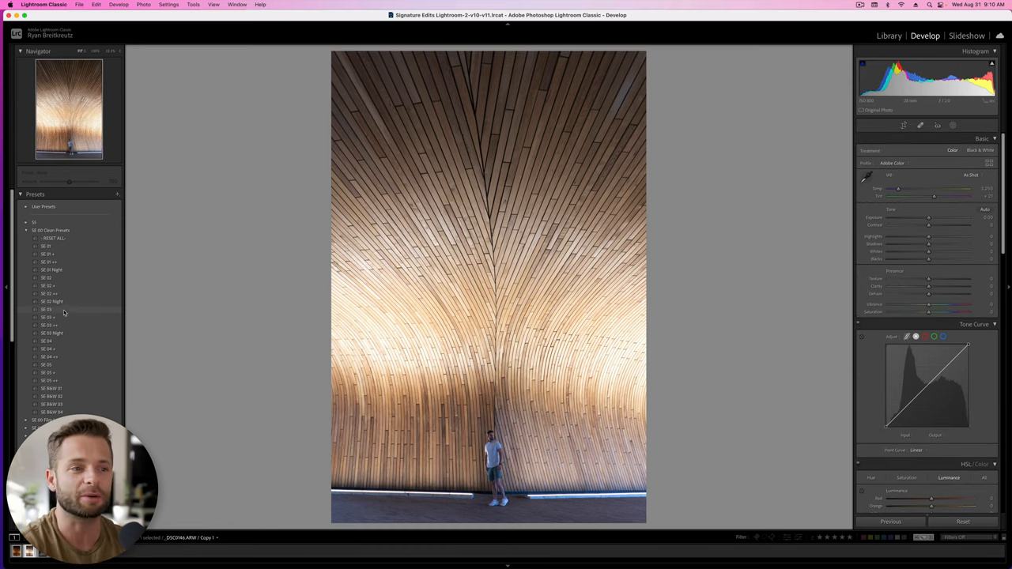
Try several warm presets, undoing unwanted ones, and settle on a golden preset with darker exposure
click(46, 308)
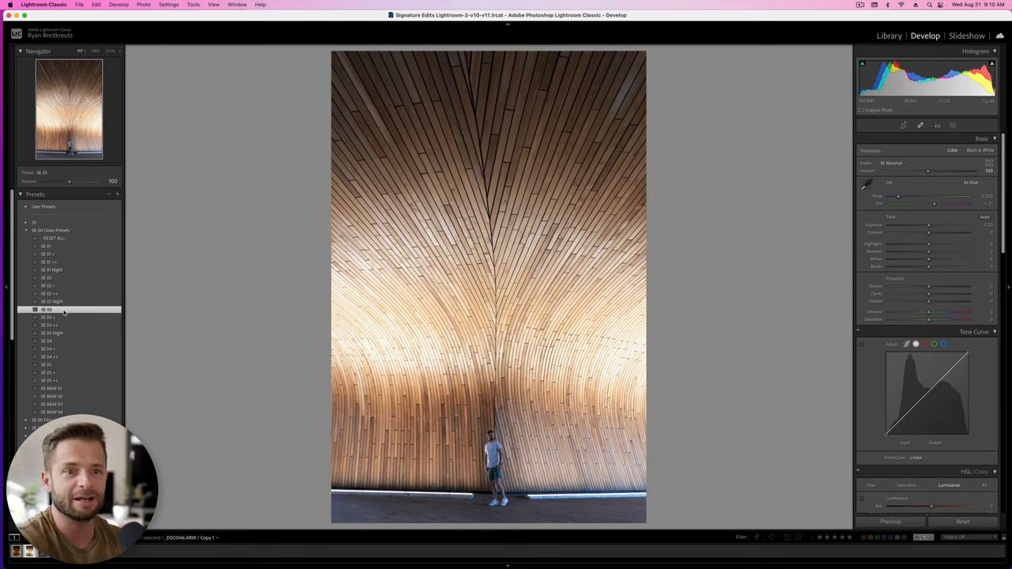
click(45, 342)
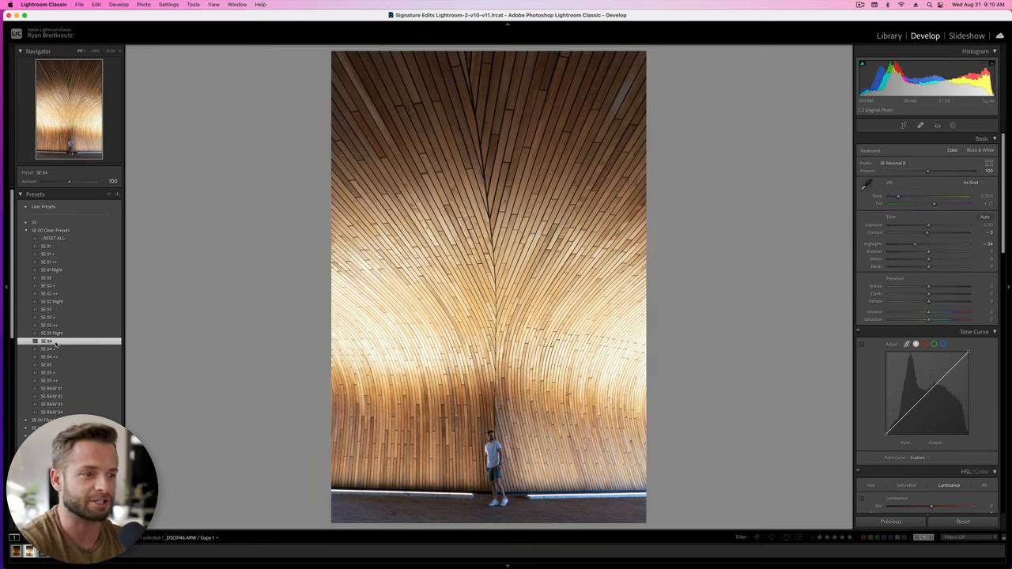
key(cmd+z)
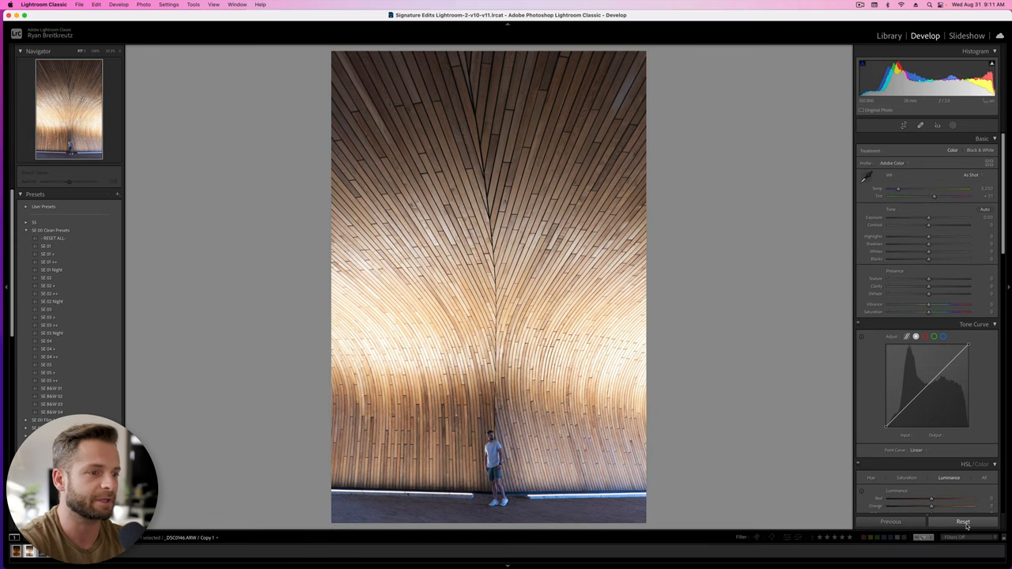
click(48, 357)
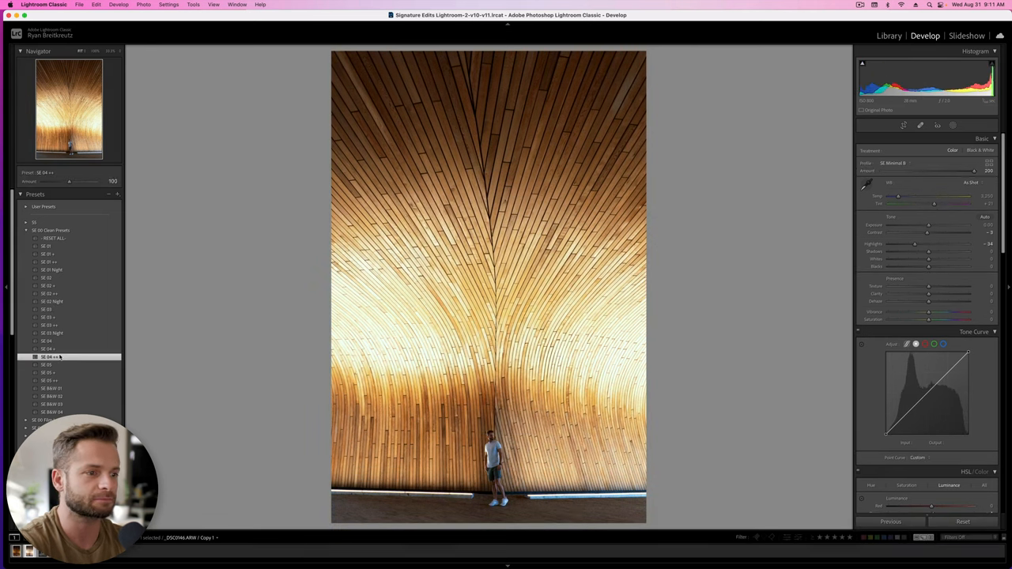
key(cmd+z)
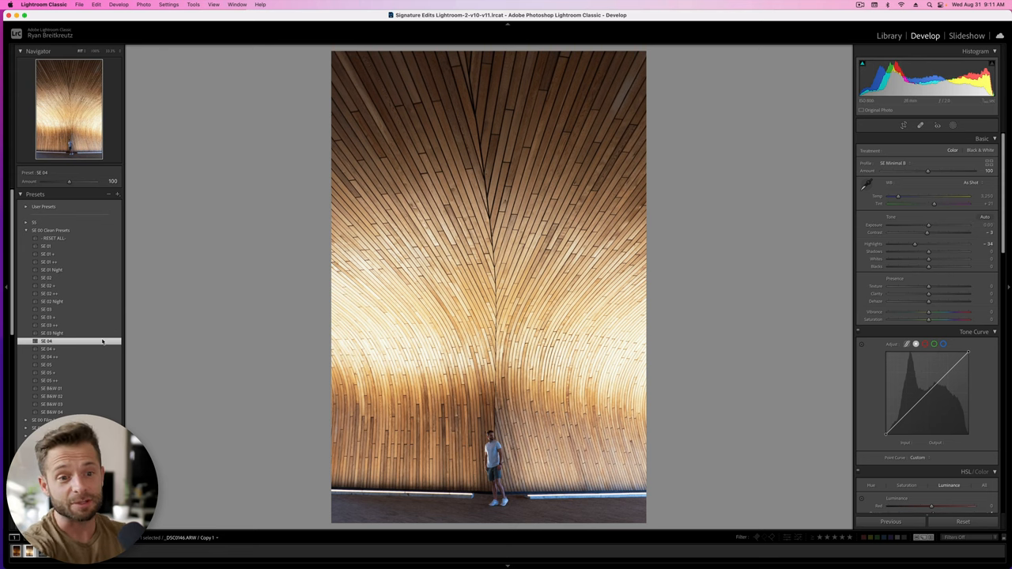
mouse_move(97, 342)
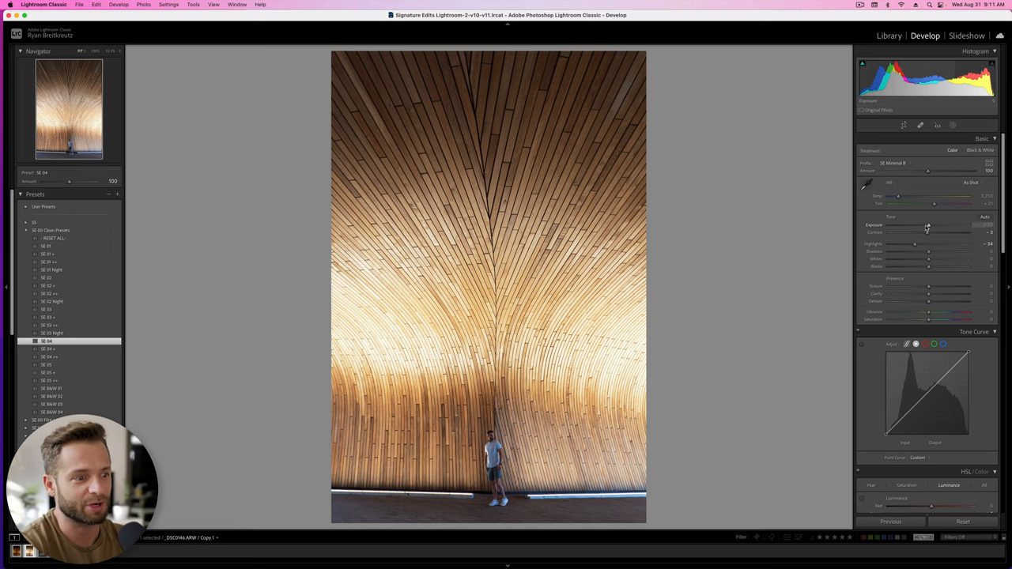
drag(927, 224, 924, 225)
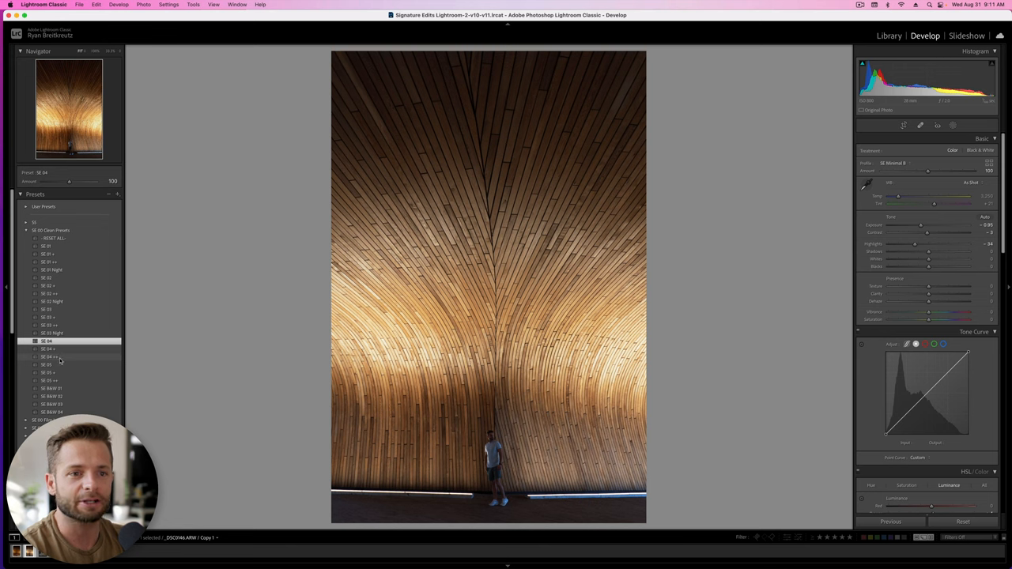
click(51, 357)
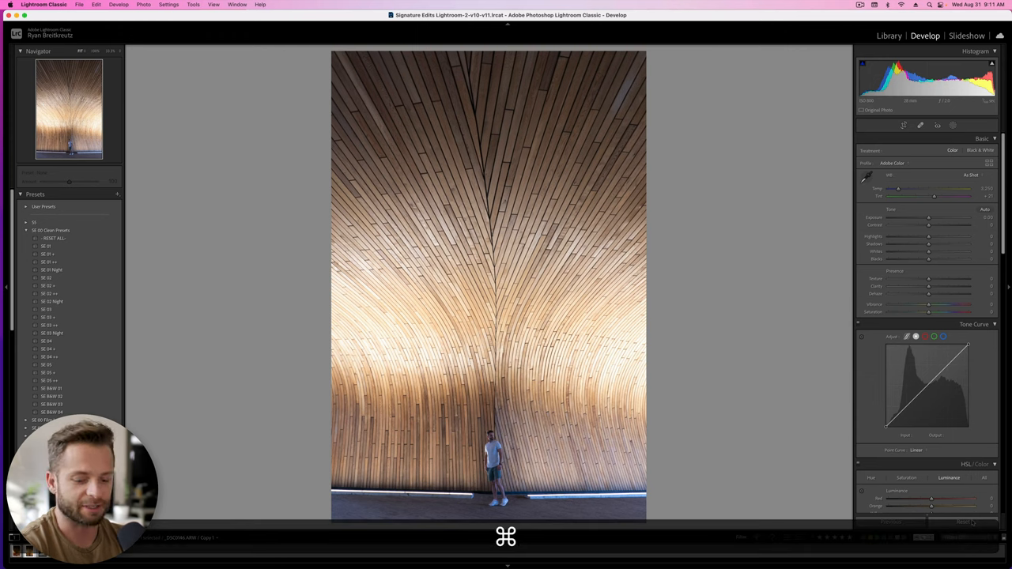
click(48, 358)
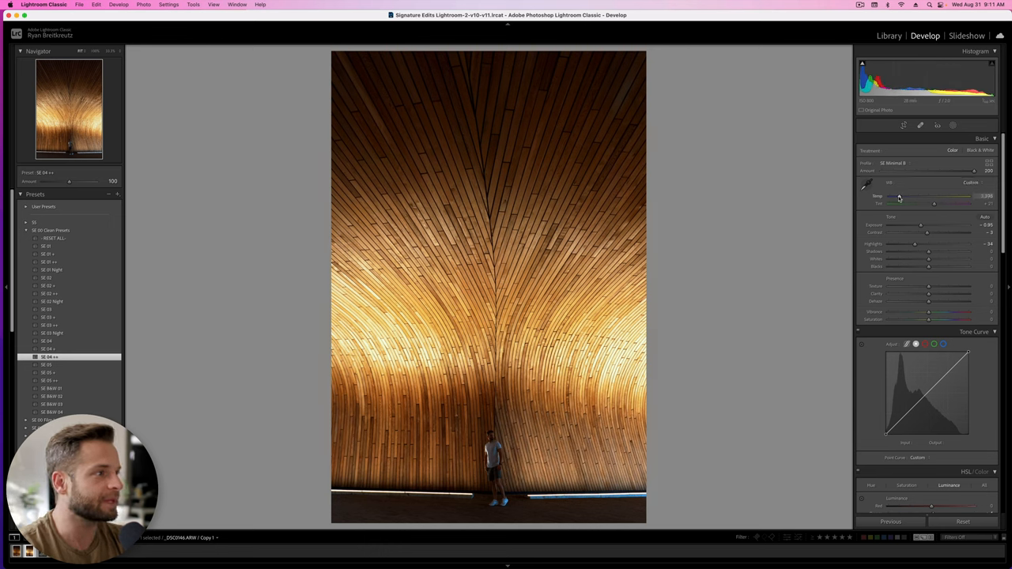
Warm the white balance and lower exposure for a moodier look, undoing a reset and blacks change
drag(898, 196, 901, 196)
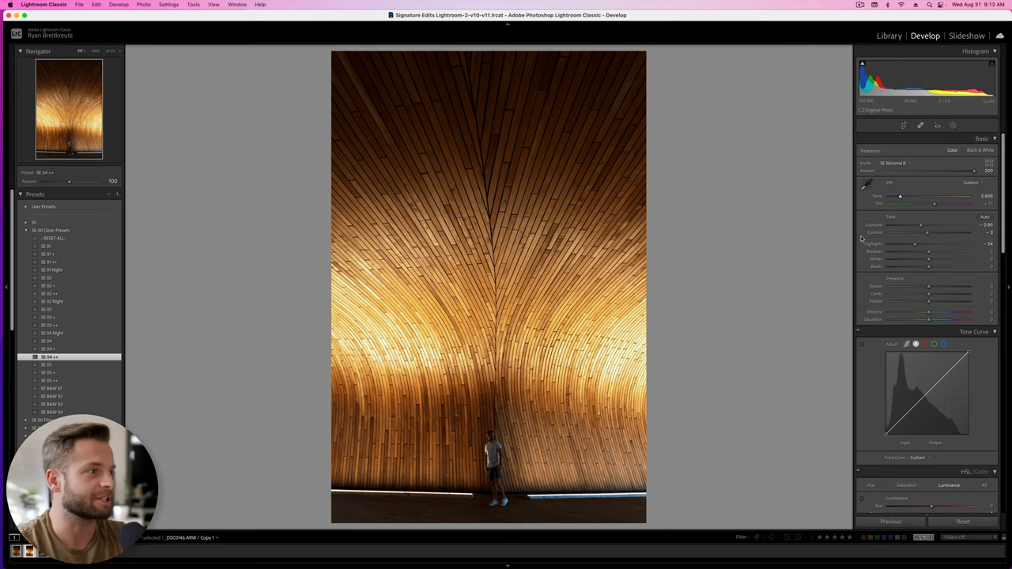
drag(926, 224, 916, 225)
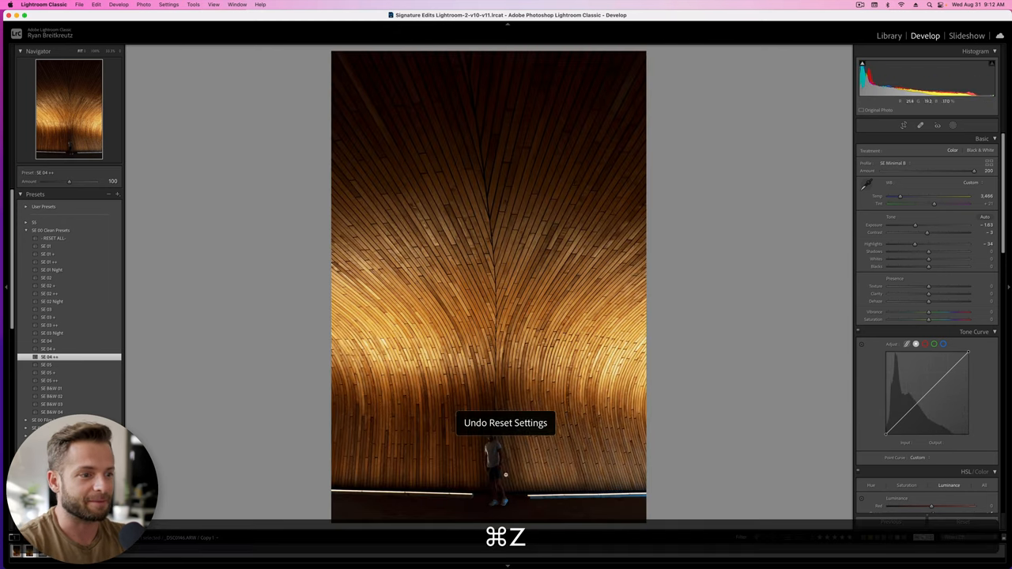
key(cmd+z)
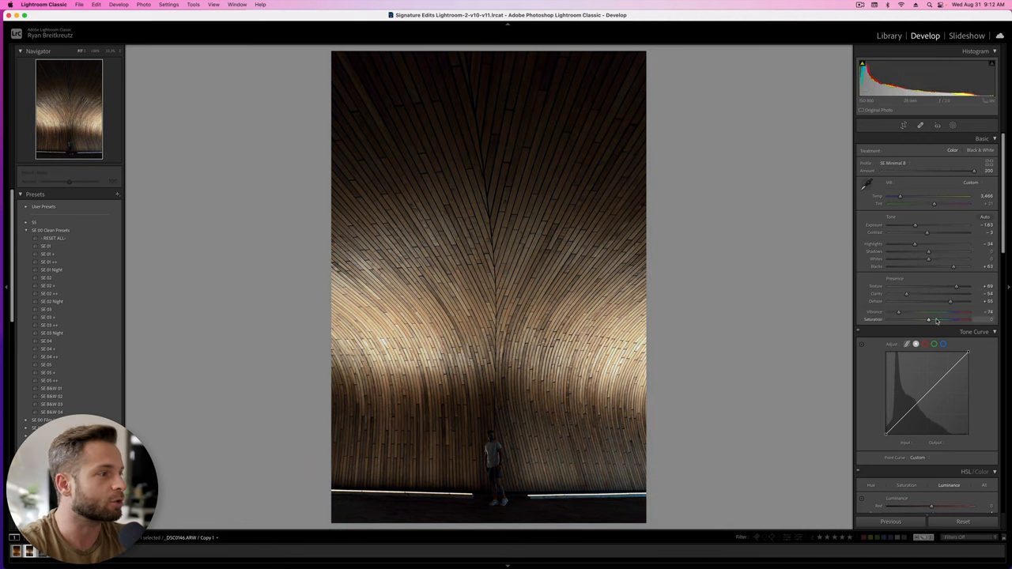
key(cmd+z)
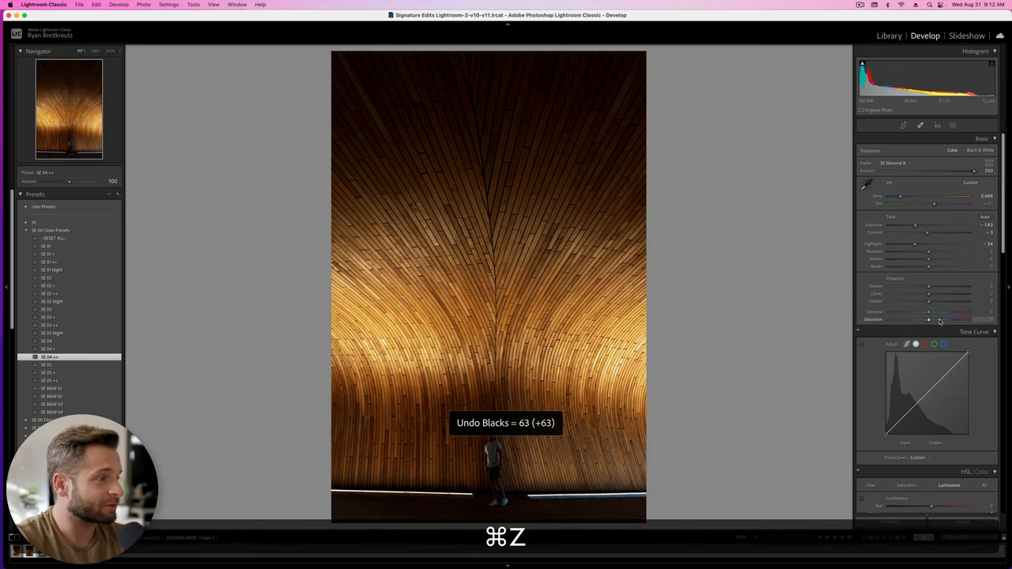
key(cmd+shift+z)
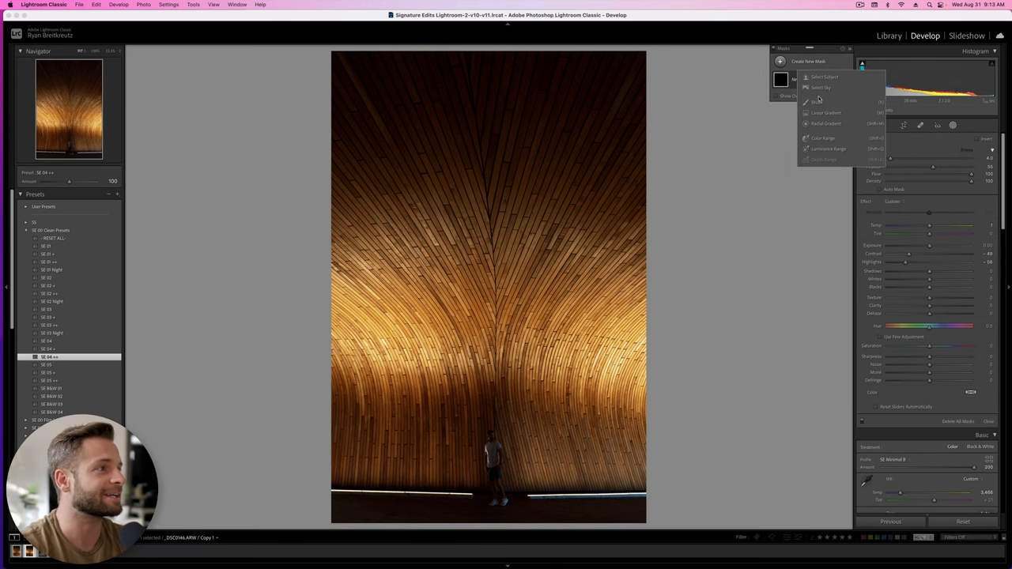
Add a linear gradient mask from the top to darken the upper ceiling
click(816, 76)
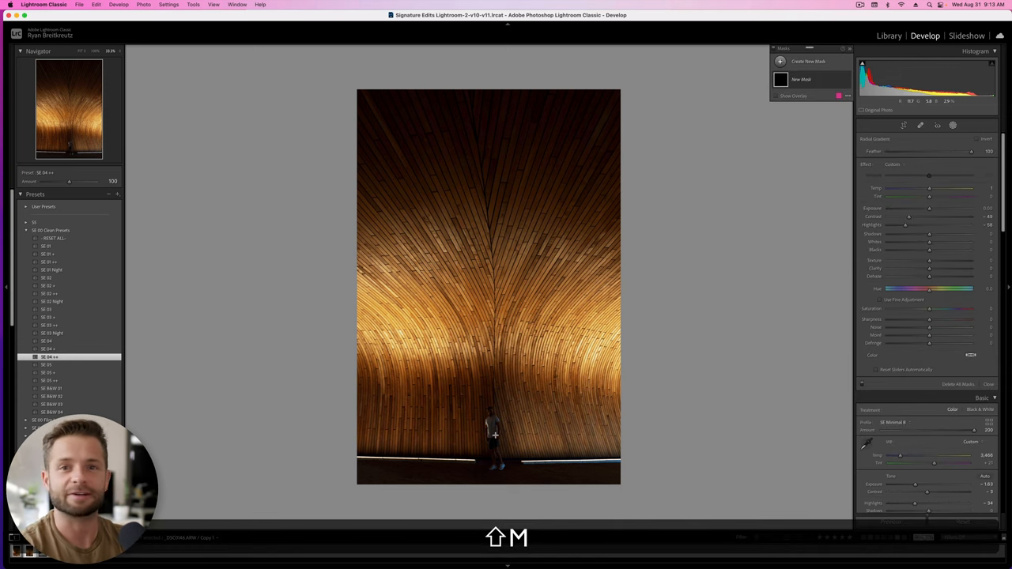
Draw a radial gradient oval around the man, adjust its look, then reset the photo's edits
drag(483, 419, 525, 477)
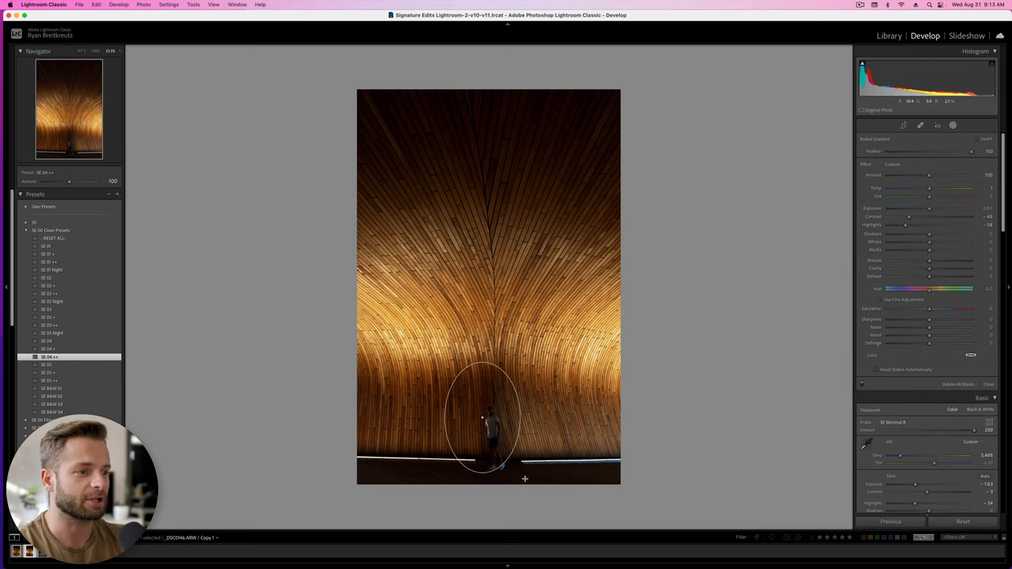
drag(525, 478, 634, 496)
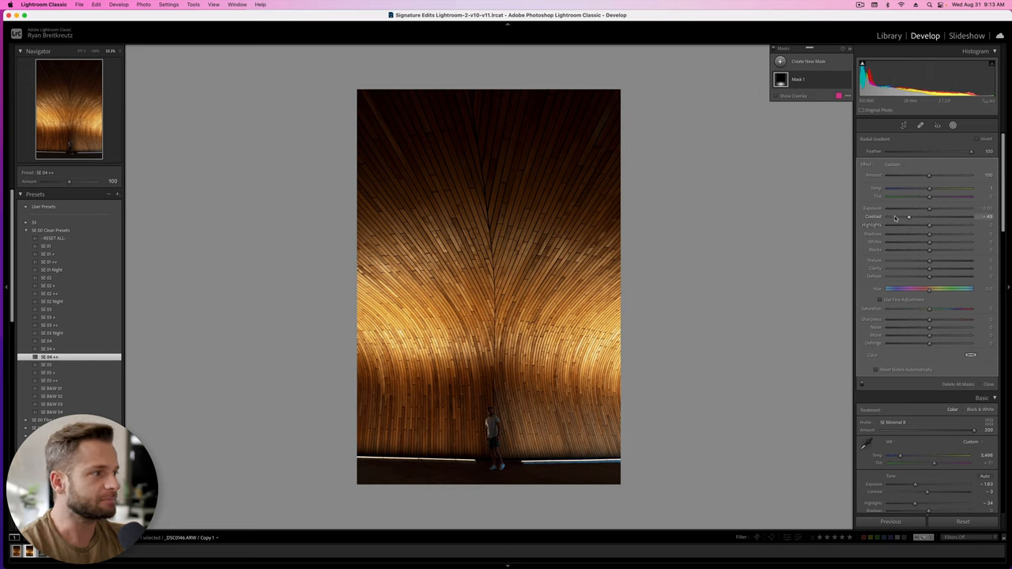
drag(908, 217, 961, 217)
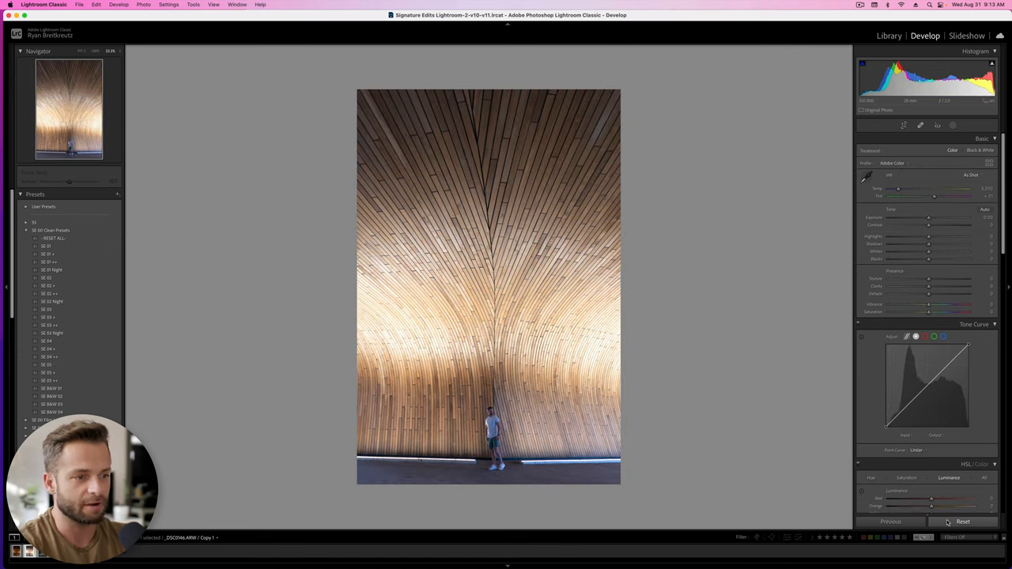
click(49, 358)
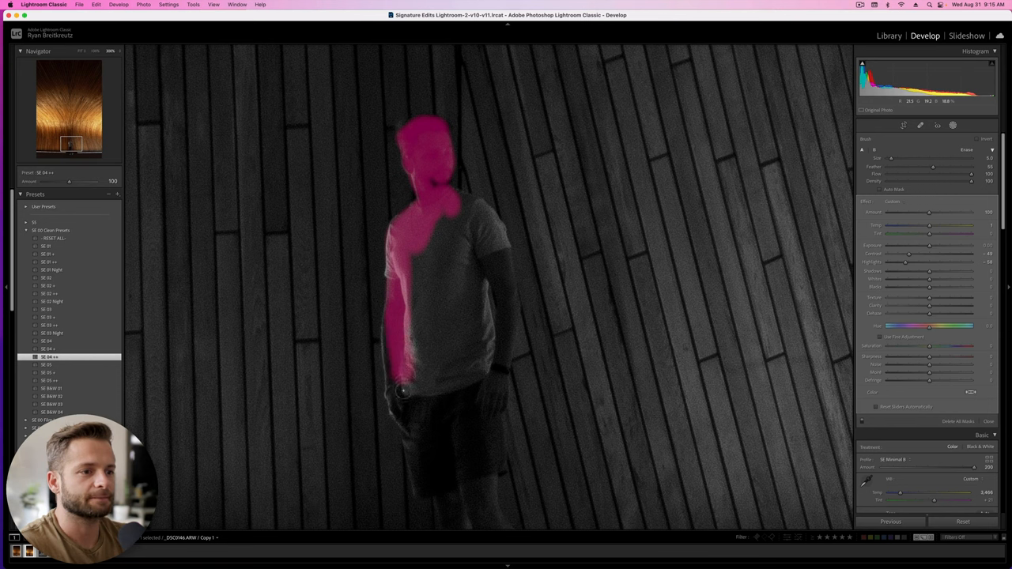
Brush the subject mask over the man's upper body, shorts and down his leg
drag(403, 388, 393, 331)
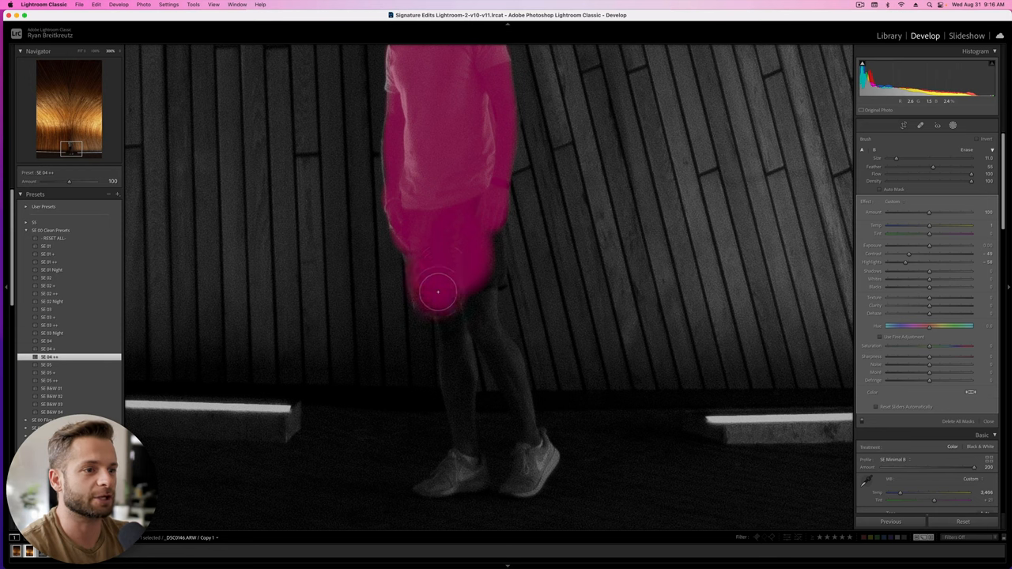
drag(440, 293, 472, 227)
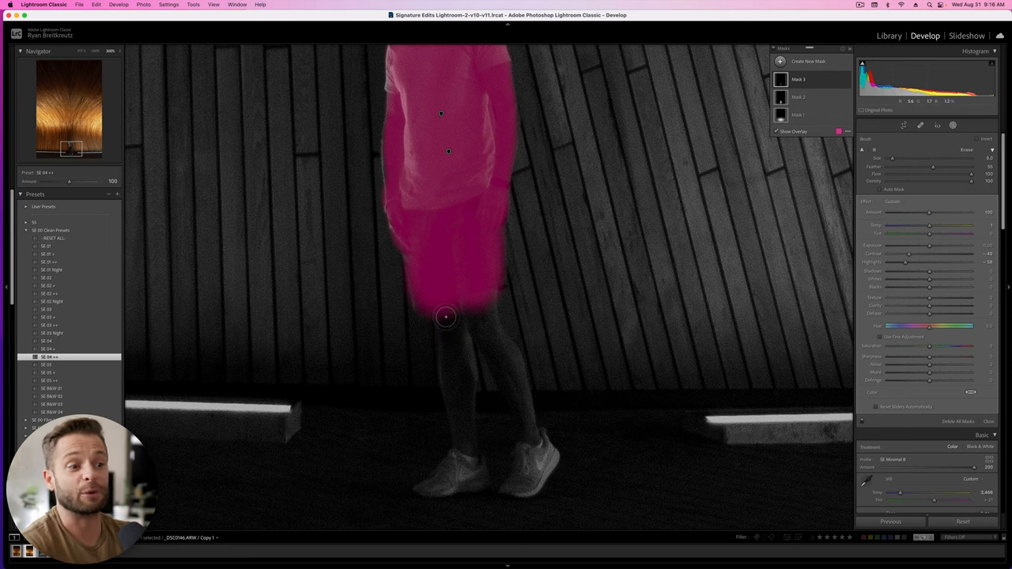
drag(446, 316, 457, 398)
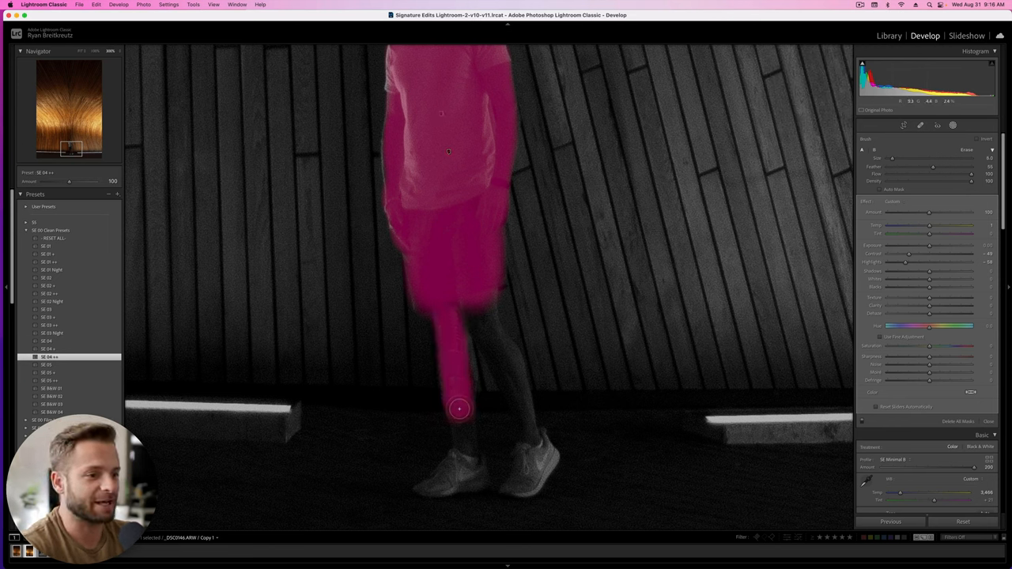
drag(458, 408, 436, 485)
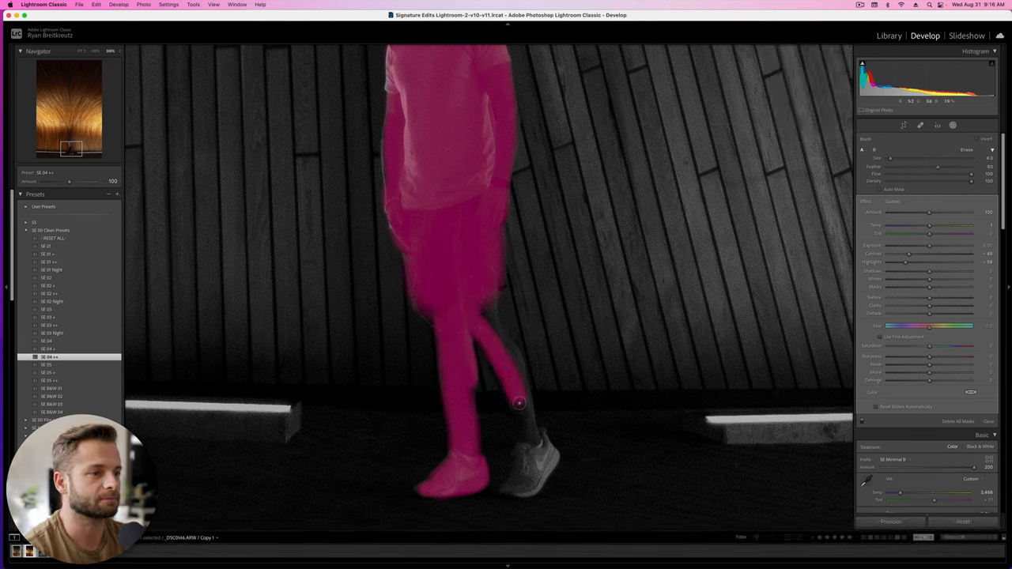
Paint the mask over his leg and foot, then erase the spill around the shoes
drag(519, 405, 487, 338)
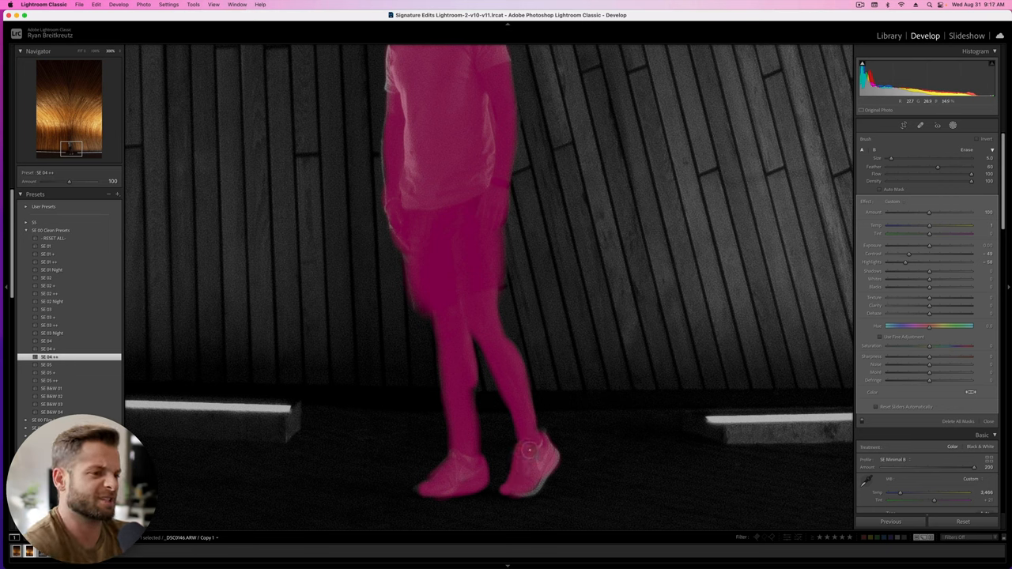
key(cmd+z)
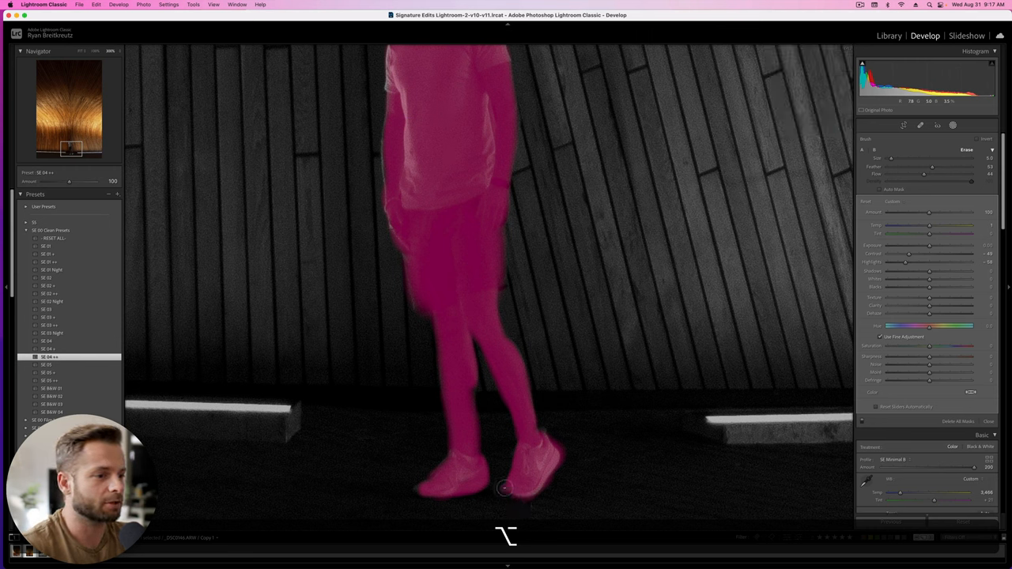
drag(504, 487, 515, 459)
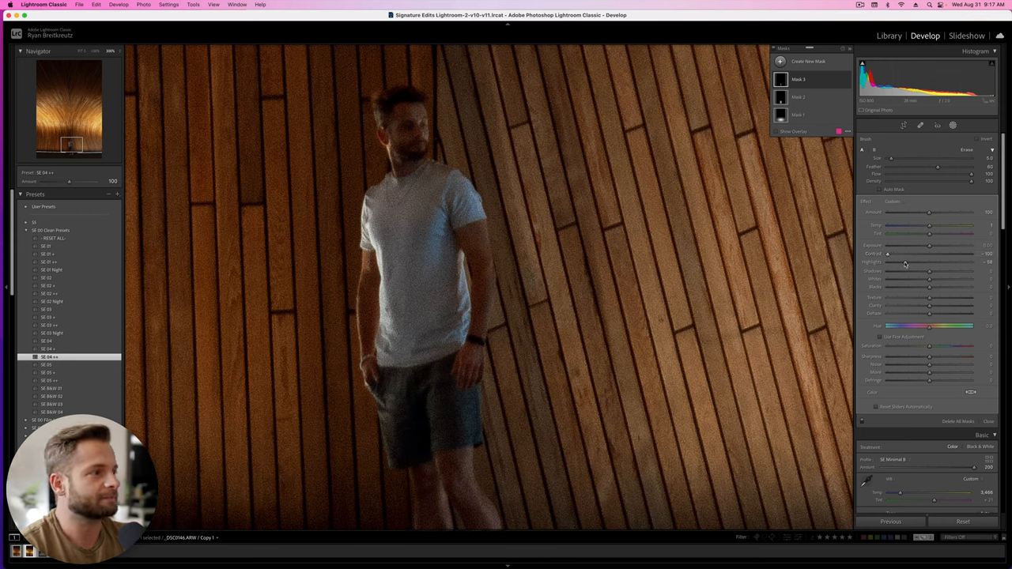
Raise Exposure and Contrast on the subject mask so the man stands out
drag(904, 262, 971, 263)
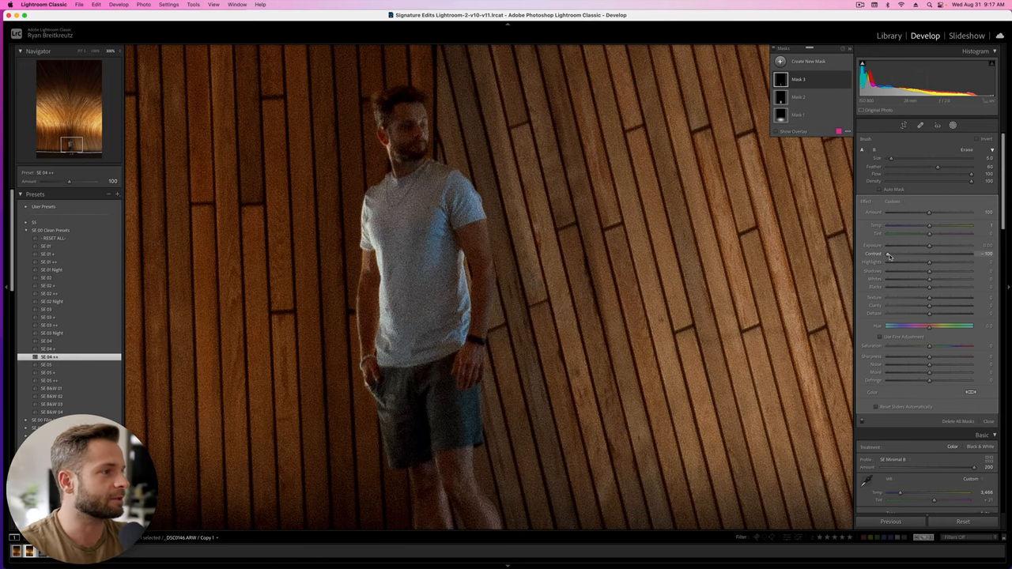
drag(908, 245, 946, 245)
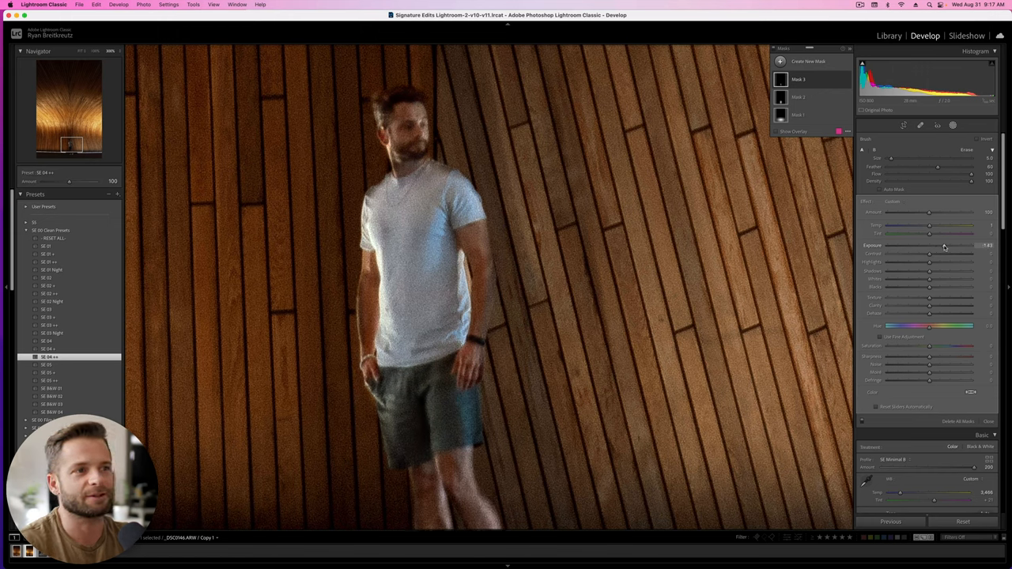
drag(946, 246, 947, 246)
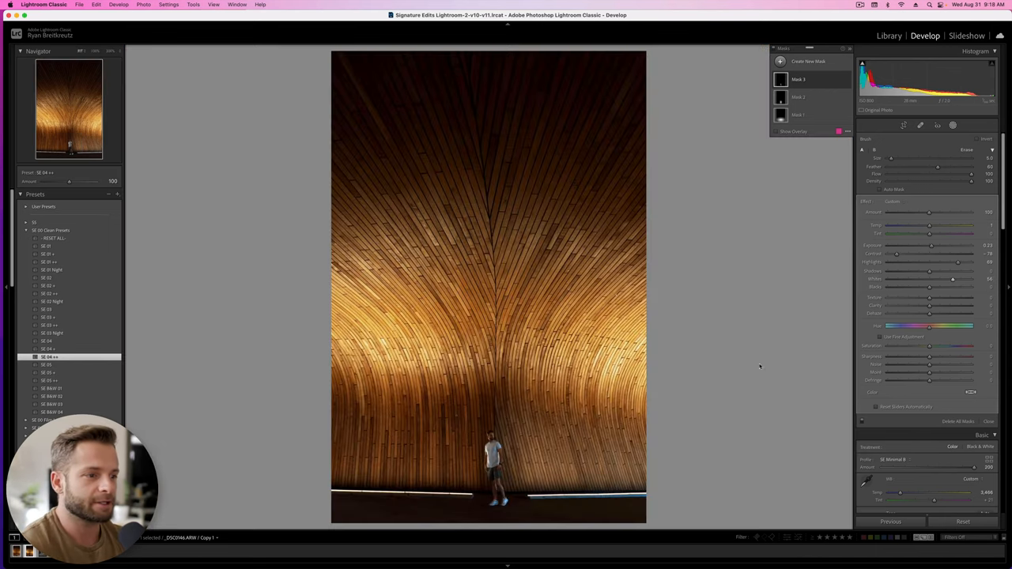
Shift the Temp/Tint colour balance of the masked subject
key(cmd+z)
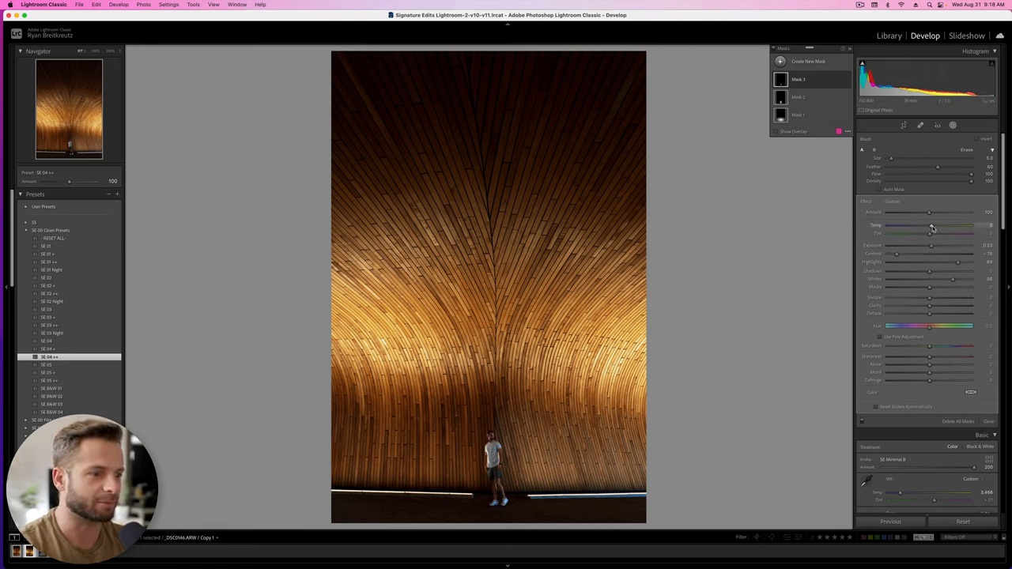
drag(931, 231, 930, 231)
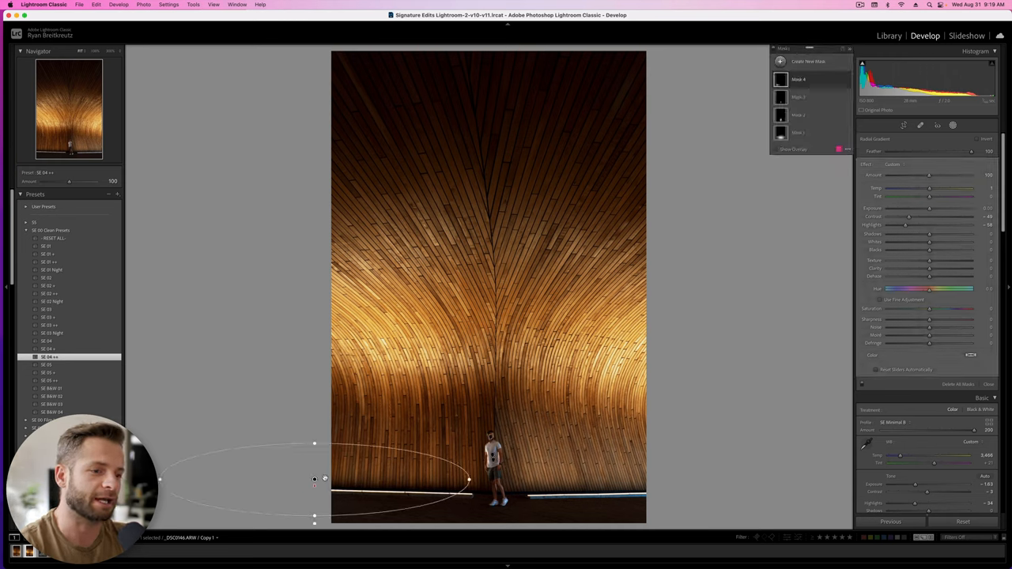
Place radial gradients over the bottom-left floor and bright floor strip, adjusting Contrast and Blacks
drag(314, 479, 509, 478)
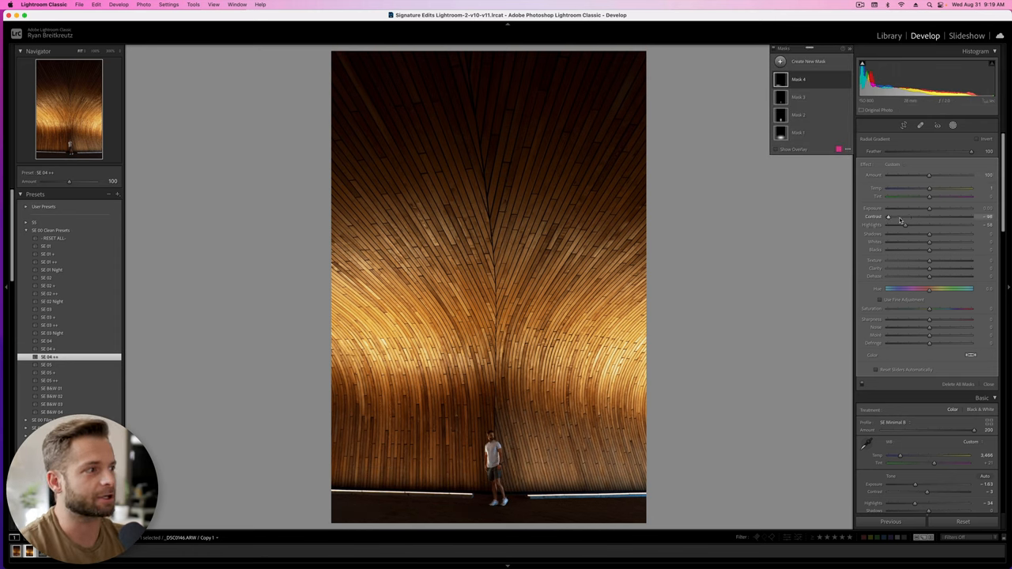
drag(929, 208, 947, 209)
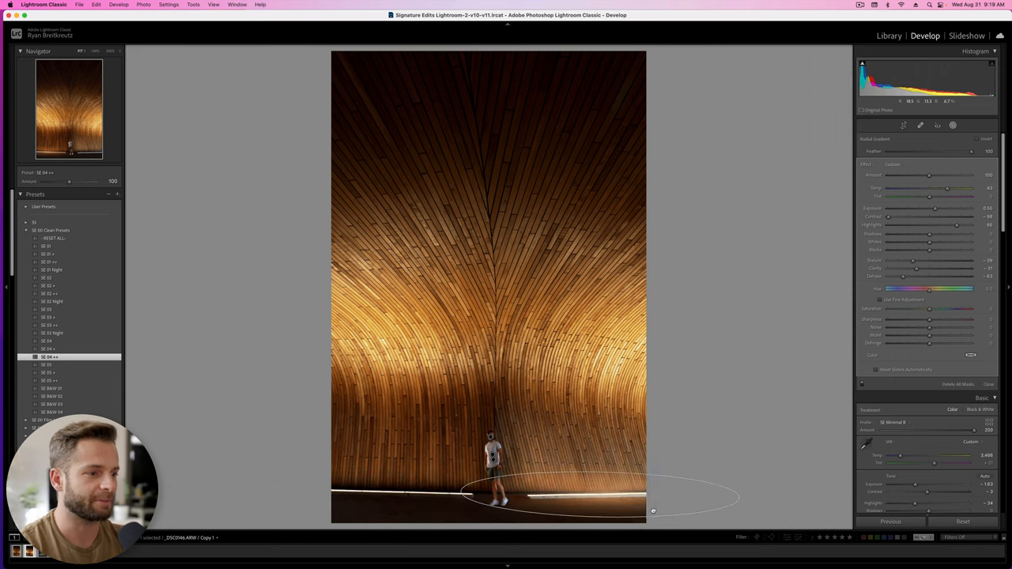
drag(652, 510, 443, 507)
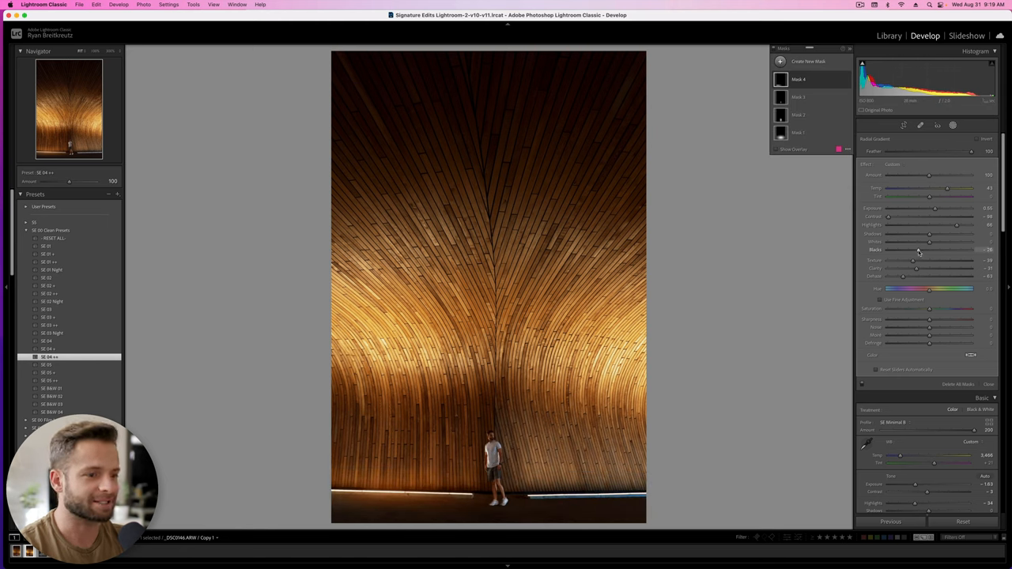
drag(929, 250, 936, 250)
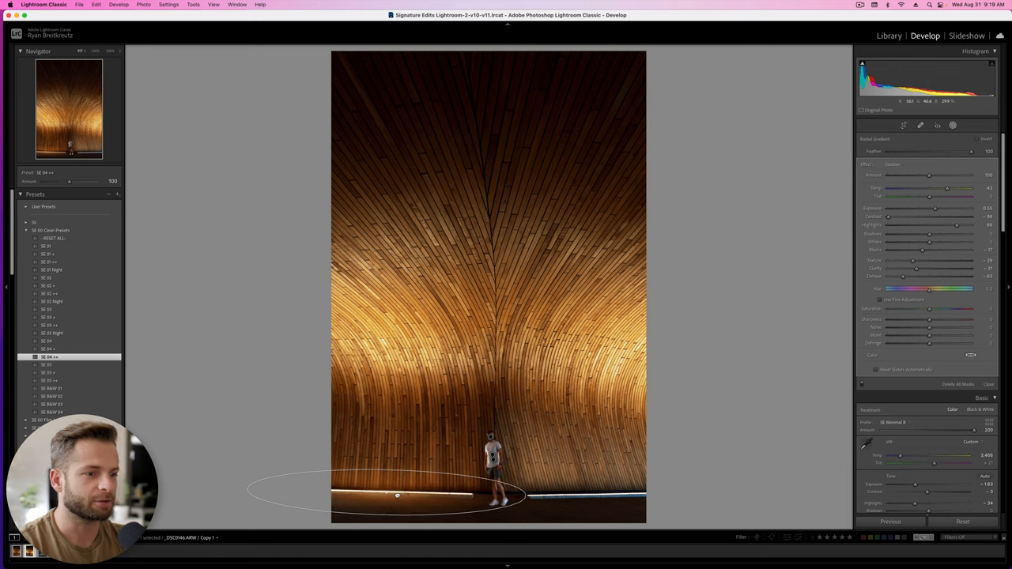
Reposition the radial gradient along the floor strip and paste copies over the lit floor
drag(397, 497, 377, 494)
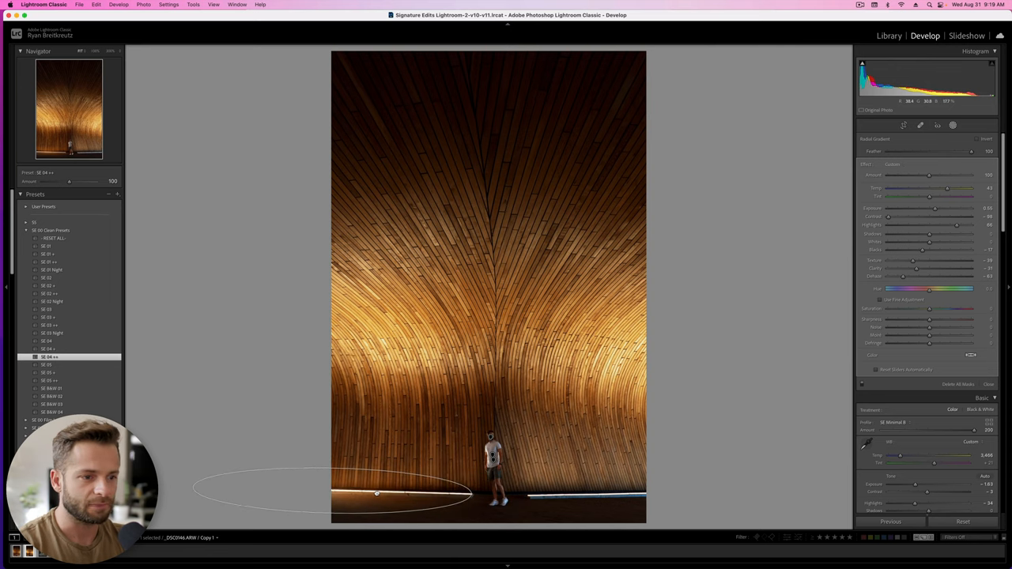
key(cmd+v)
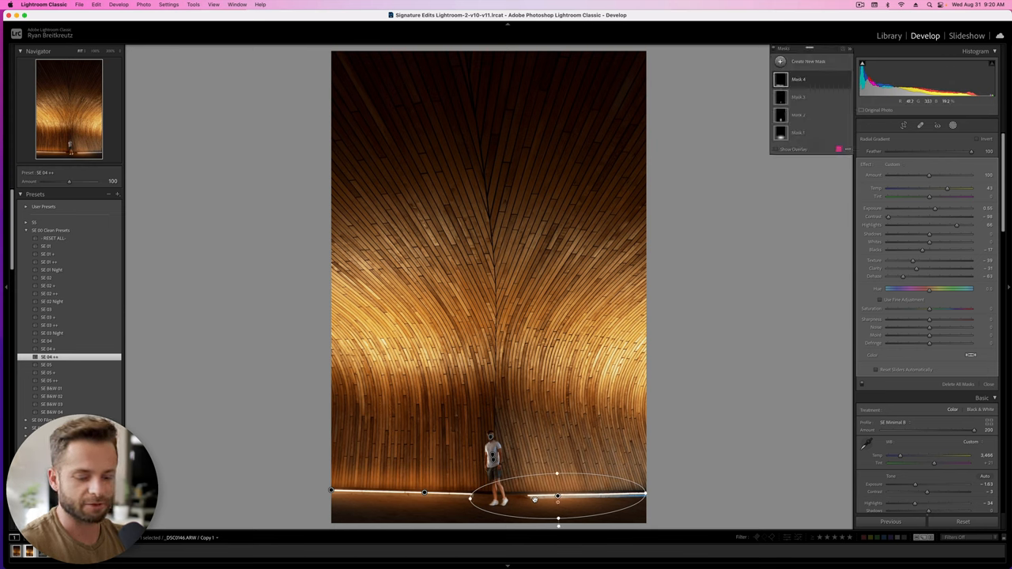
key(cmd+v)
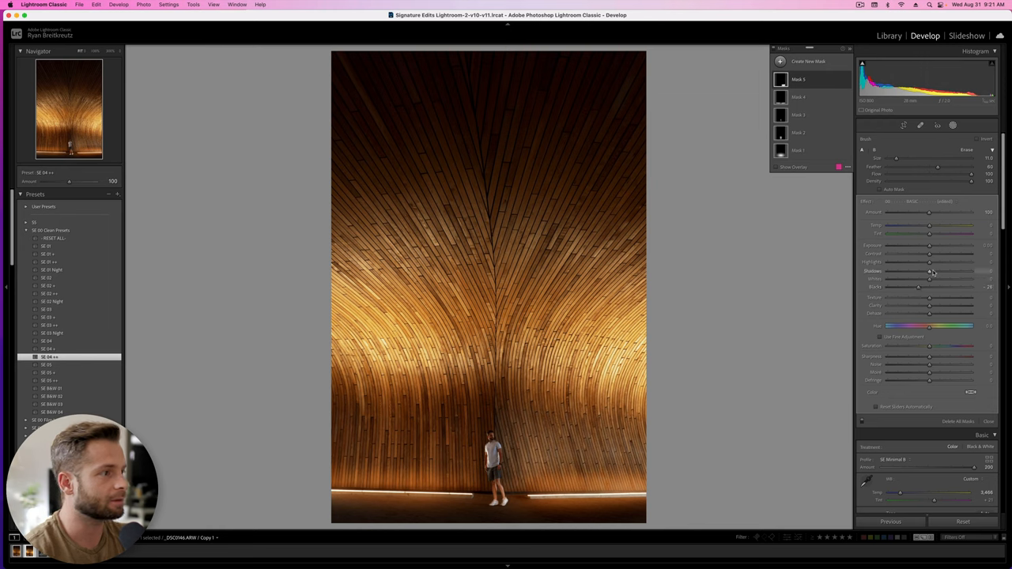
Adjust Shadows within the mask and in the Basic panel for the whole photo
drag(931, 271, 936, 270)
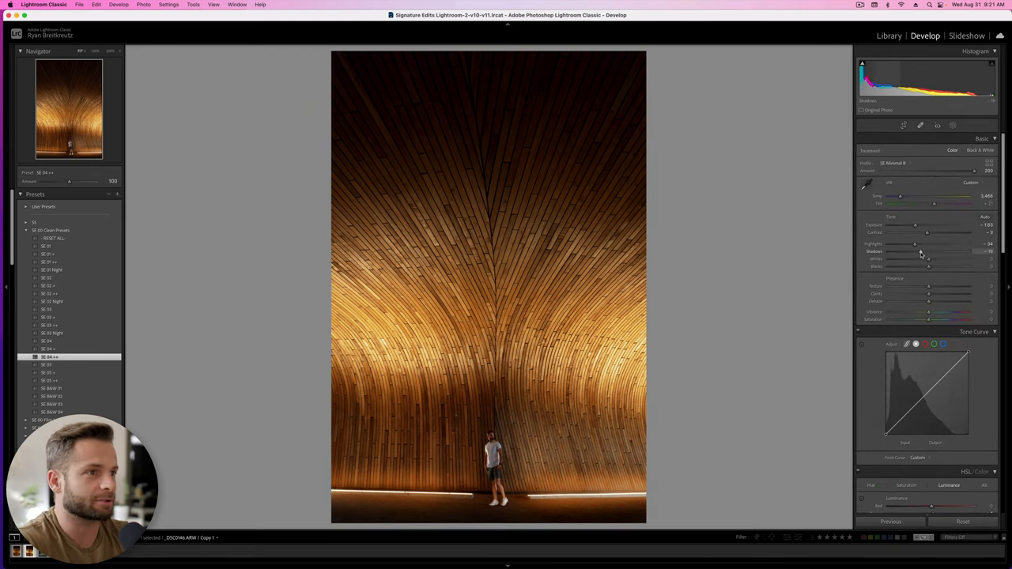
drag(915, 253, 917, 253)
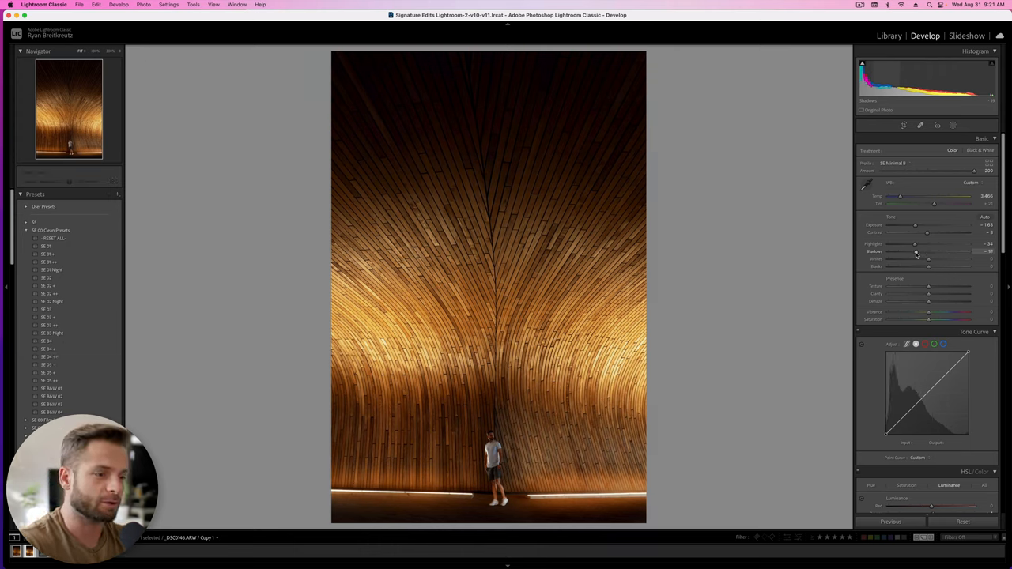
key(m)
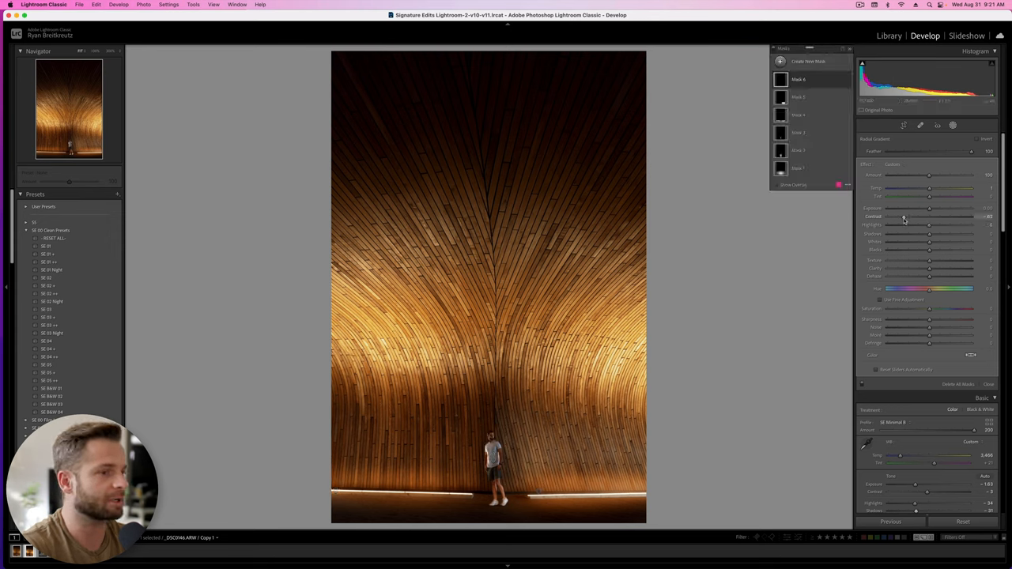
Fine-tune the mask's Contrast, Highlights and Exposure over the wooden ceiling
drag(903, 215, 909, 215)
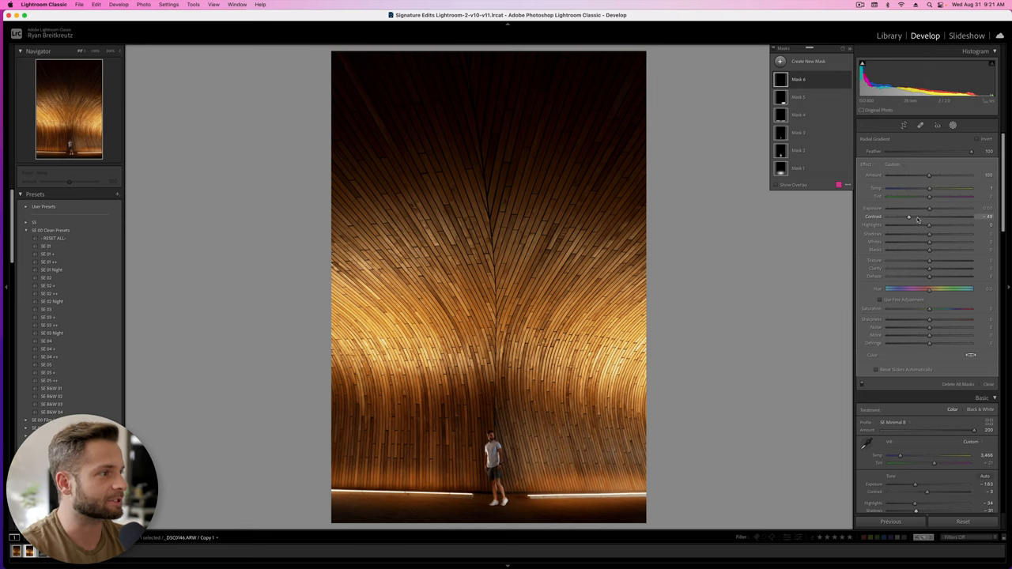
drag(908, 215, 917, 215)
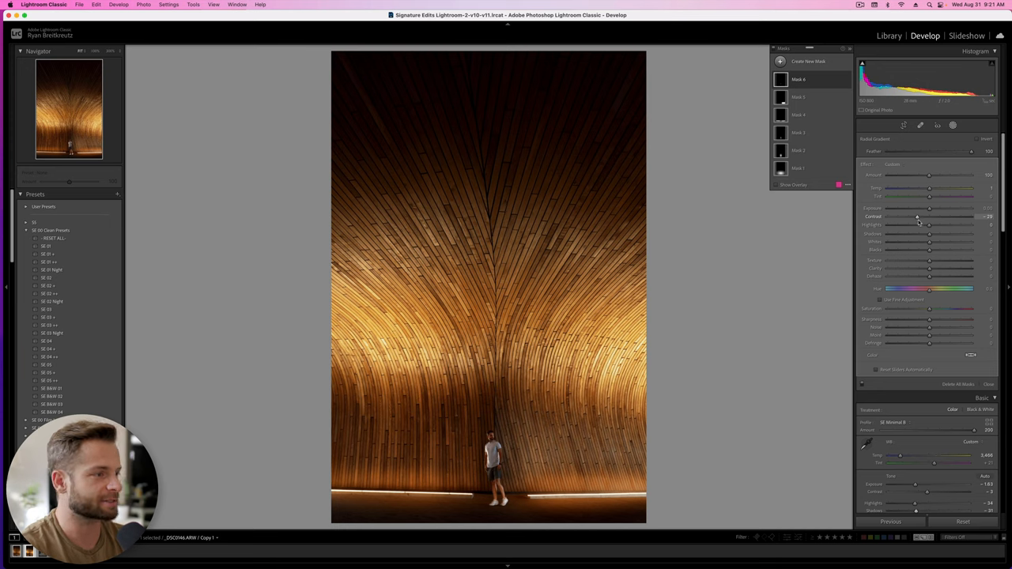
drag(930, 235, 968, 234)
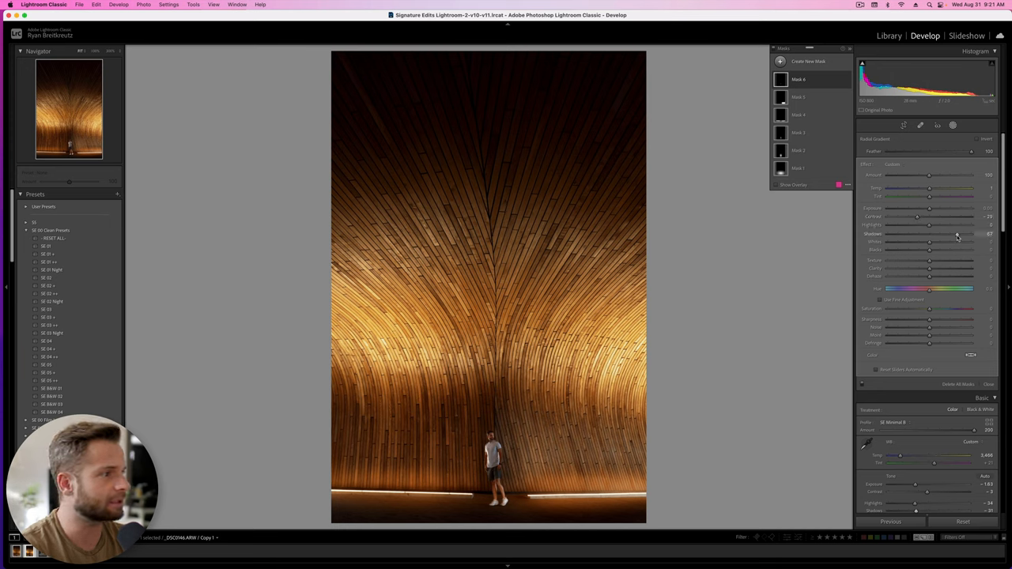
drag(936, 240, 925, 240)
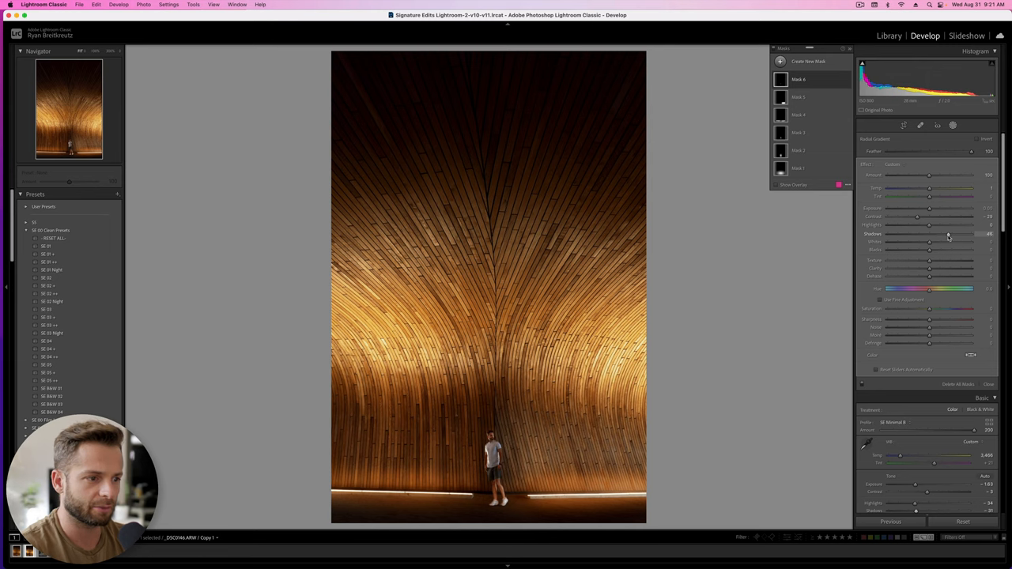
drag(929, 225, 949, 225)
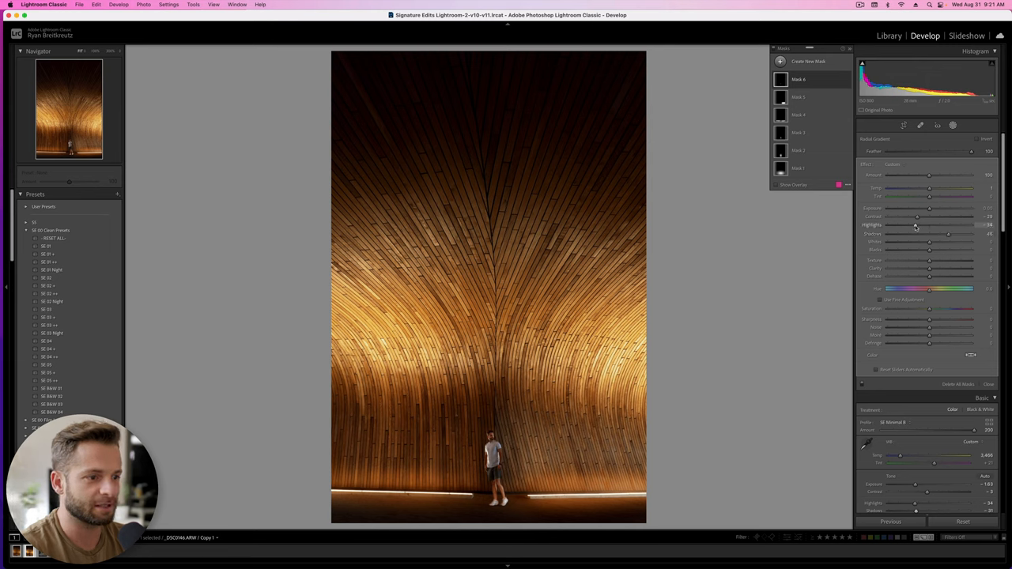
drag(946, 234, 983, 235)
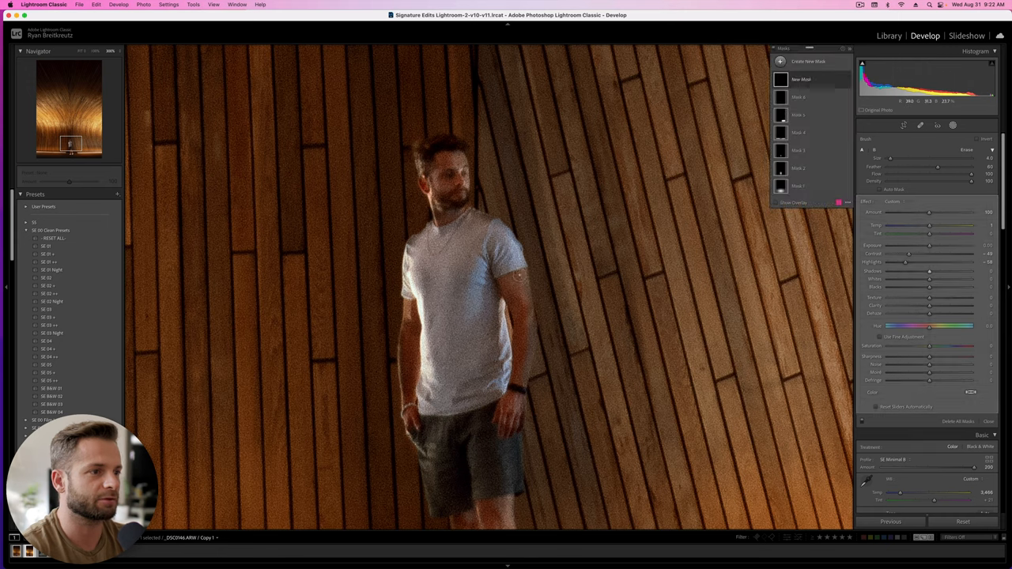
Brighten the tone inside the mask covering the man in the white shirt
click(810, 79)
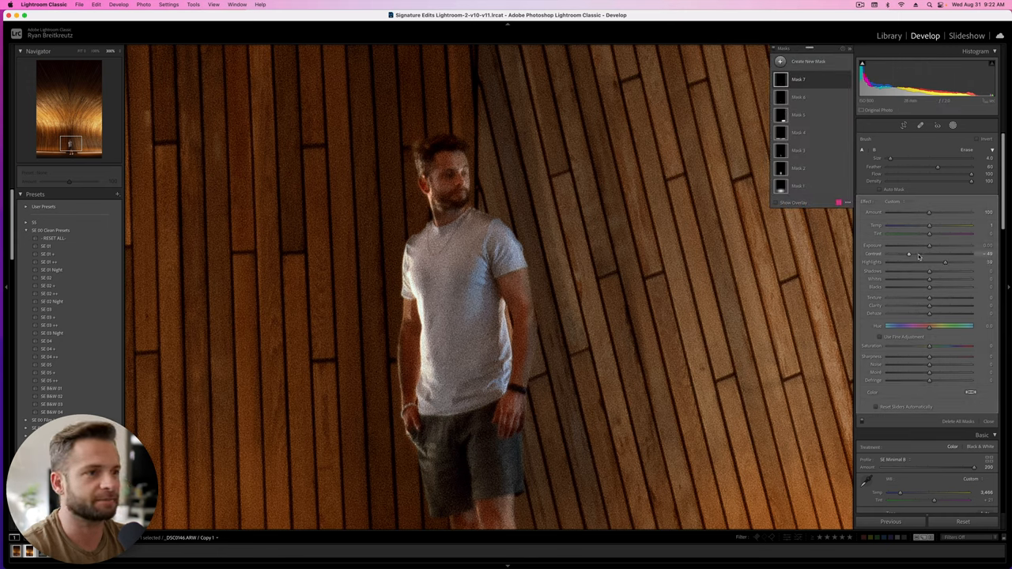
drag(908, 253, 926, 253)
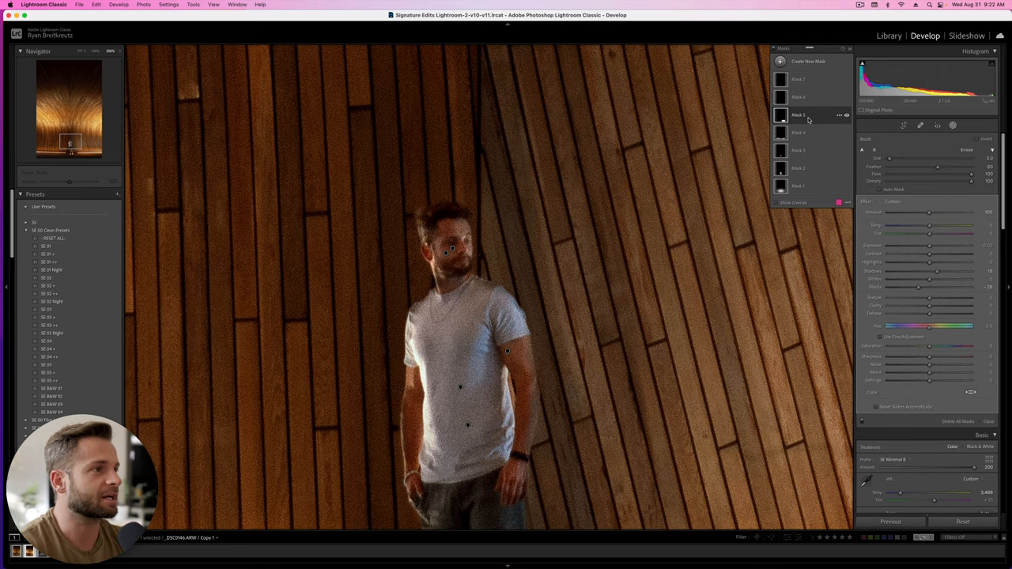
Tweak the highlights and tone of another mask on the man and the wall behind him
click(806, 98)
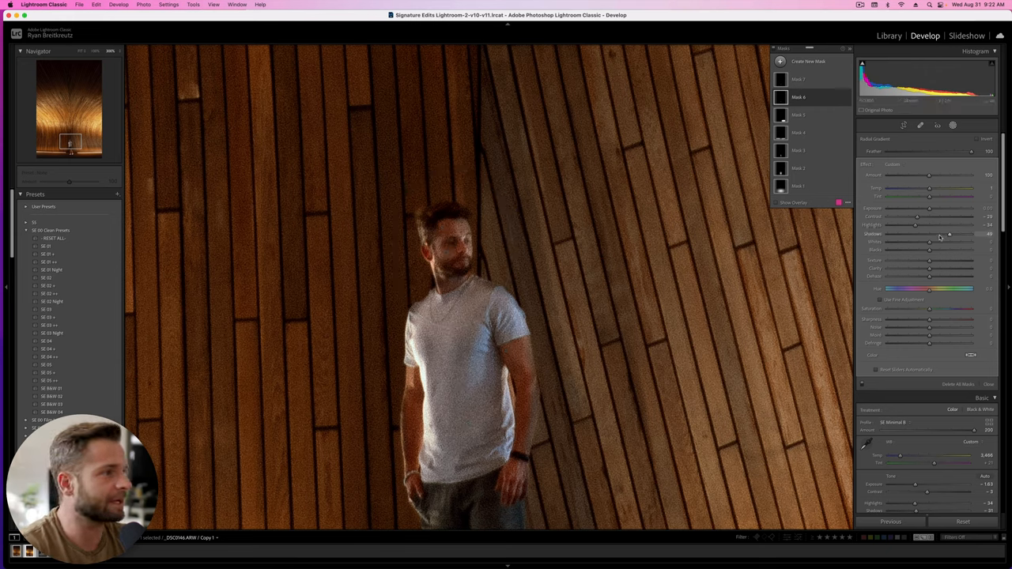
drag(949, 234, 931, 234)
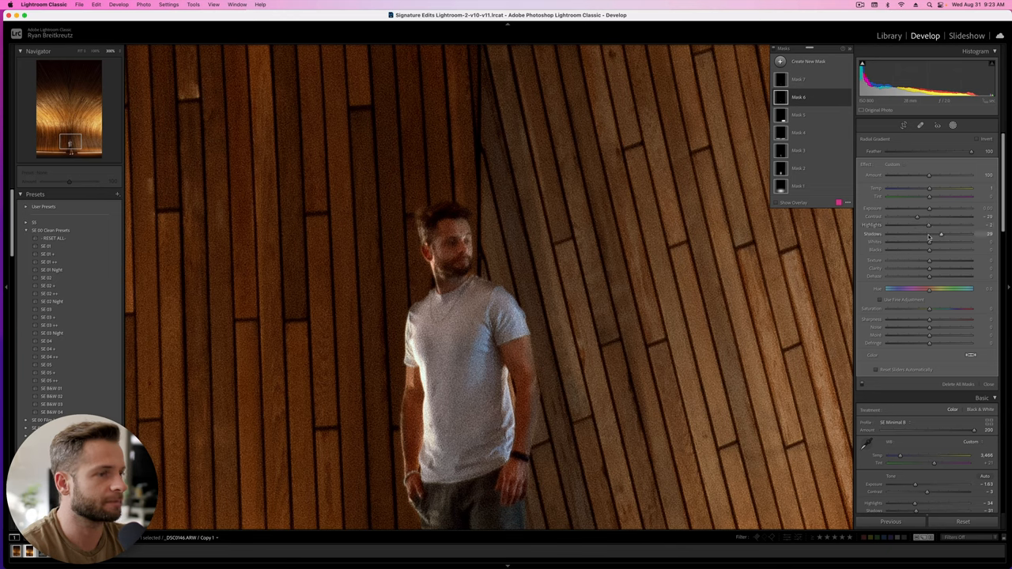
mouse_move(936, 237)
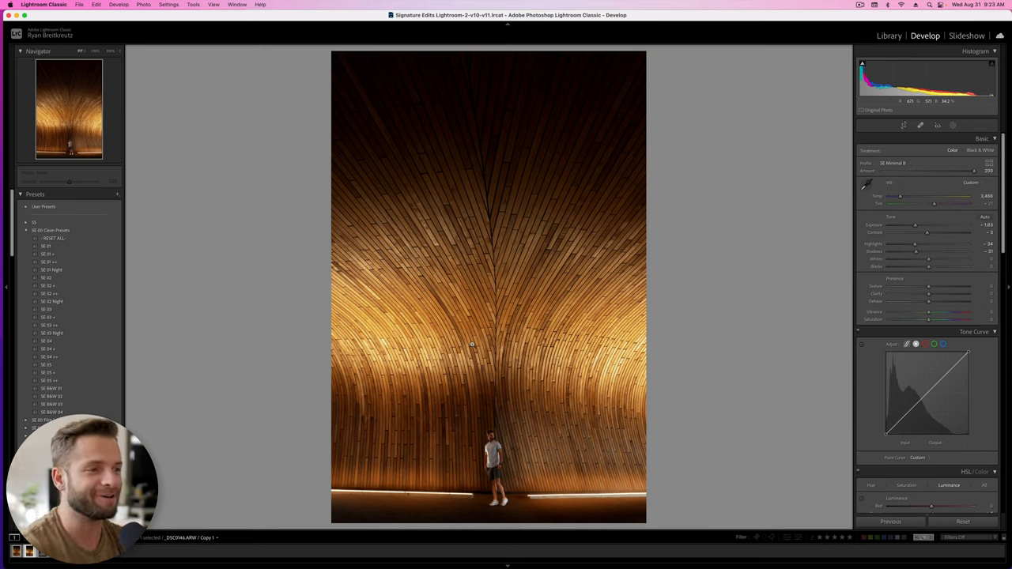
Rebalance the ceiling mask's temperature, tint, exposure and brightness
key(m)
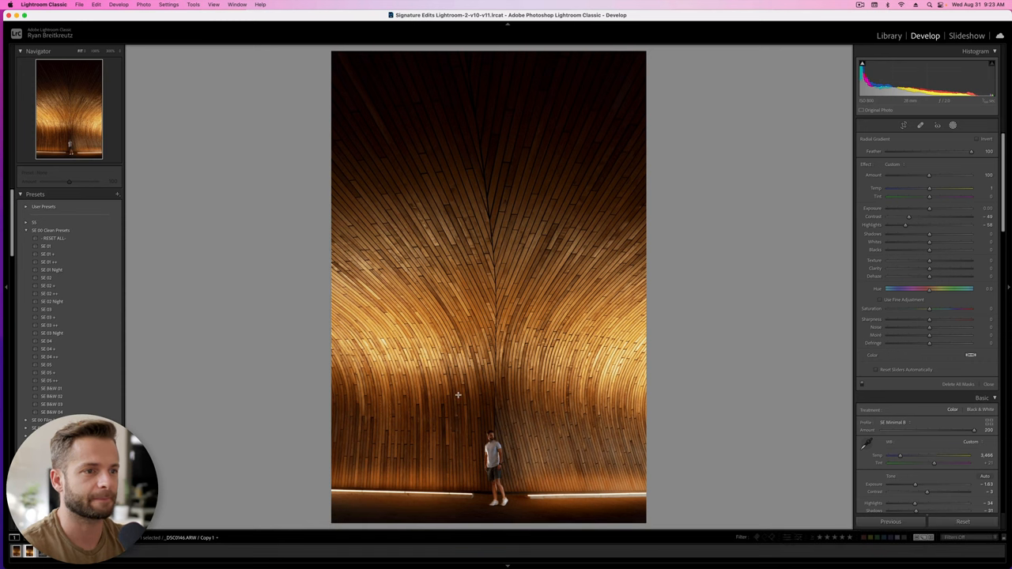
click(930, 126)
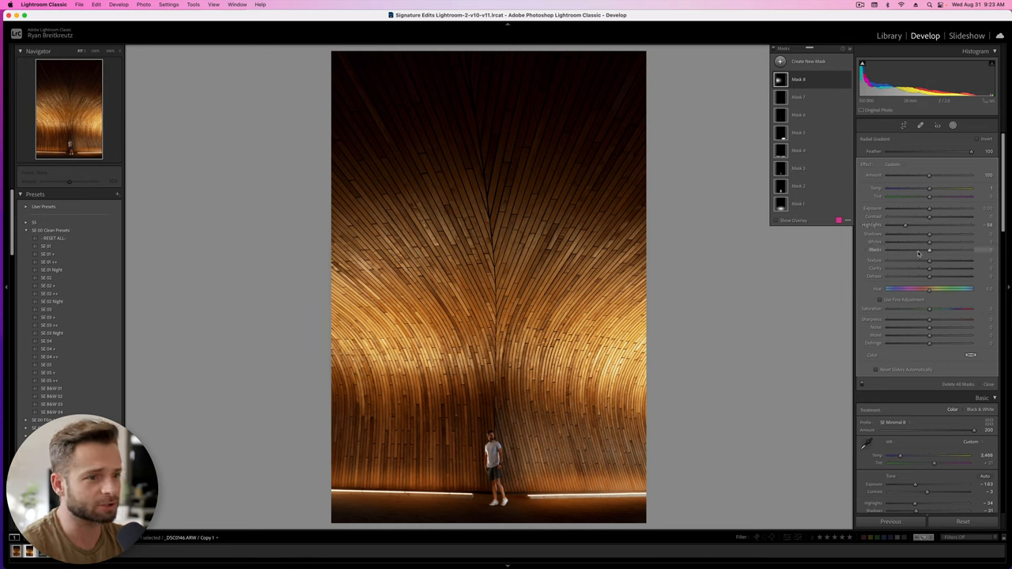
drag(929, 250, 917, 250)
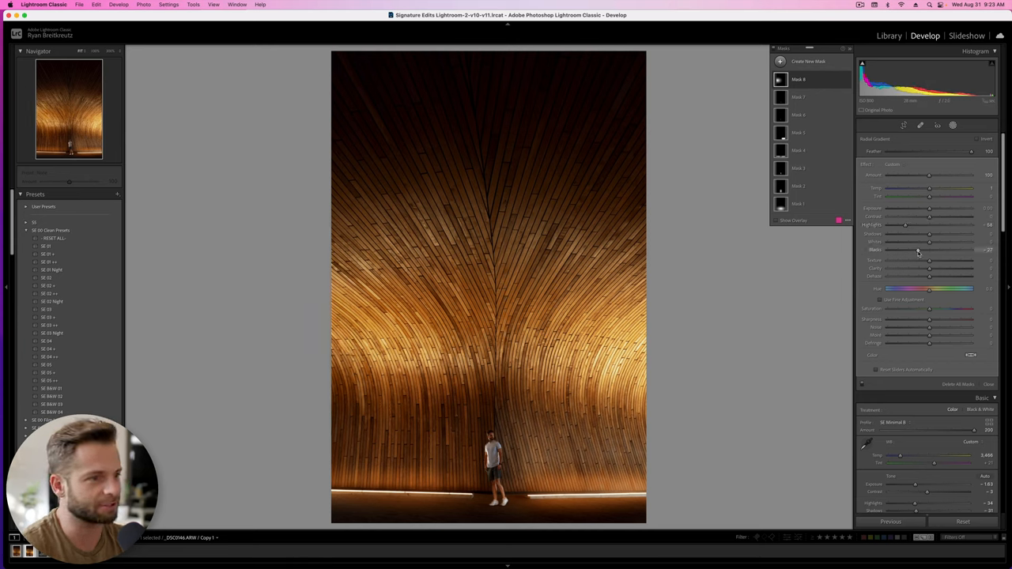
drag(929, 250, 941, 250)
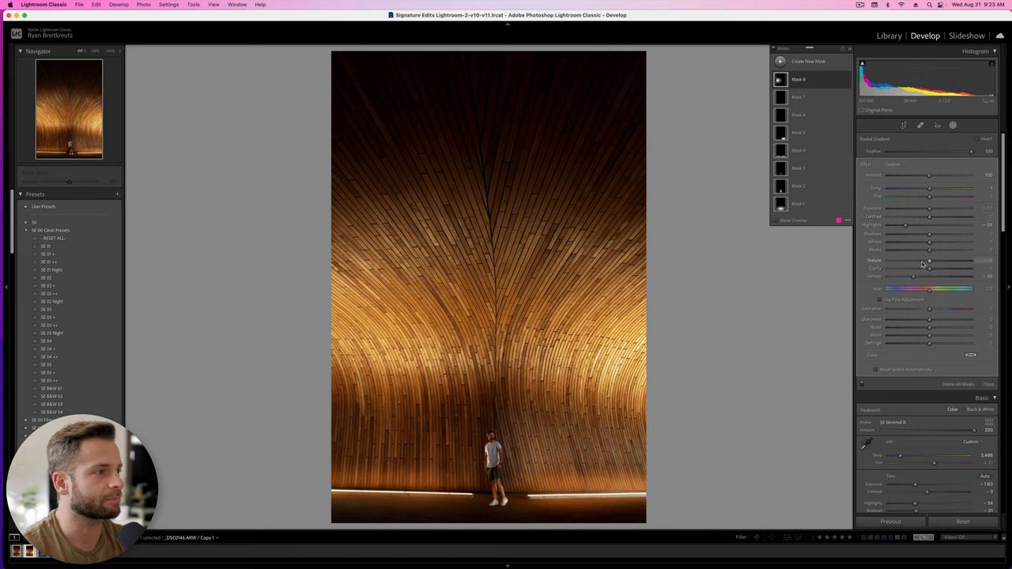
drag(929, 209, 936, 209)
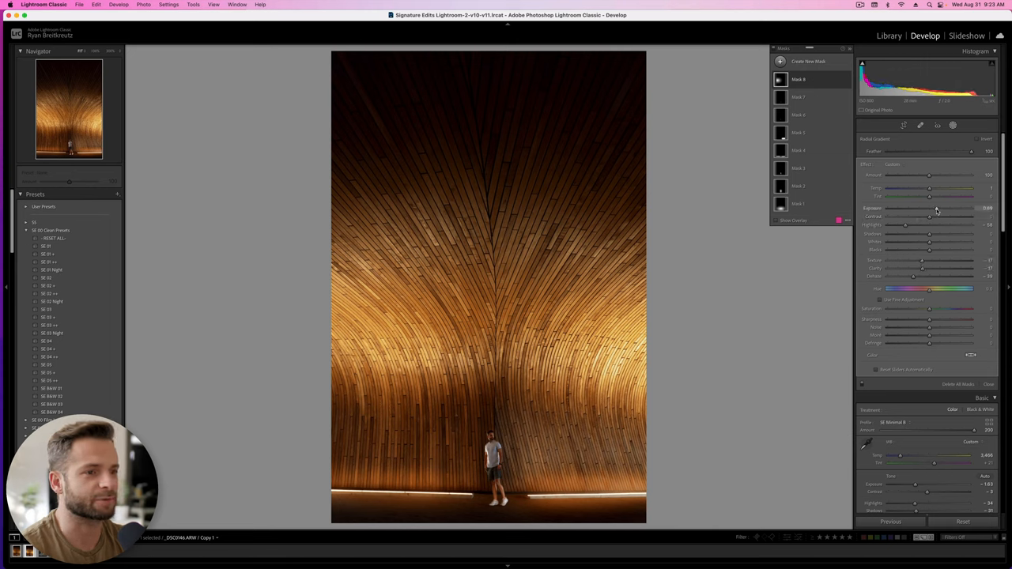
drag(936, 209, 936, 209)
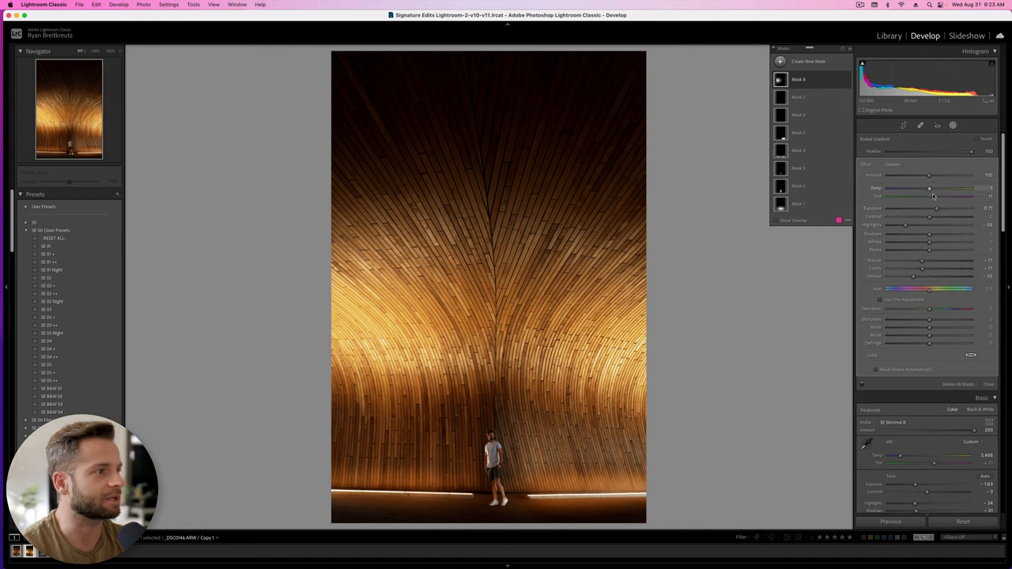
drag(930, 196, 949, 196)
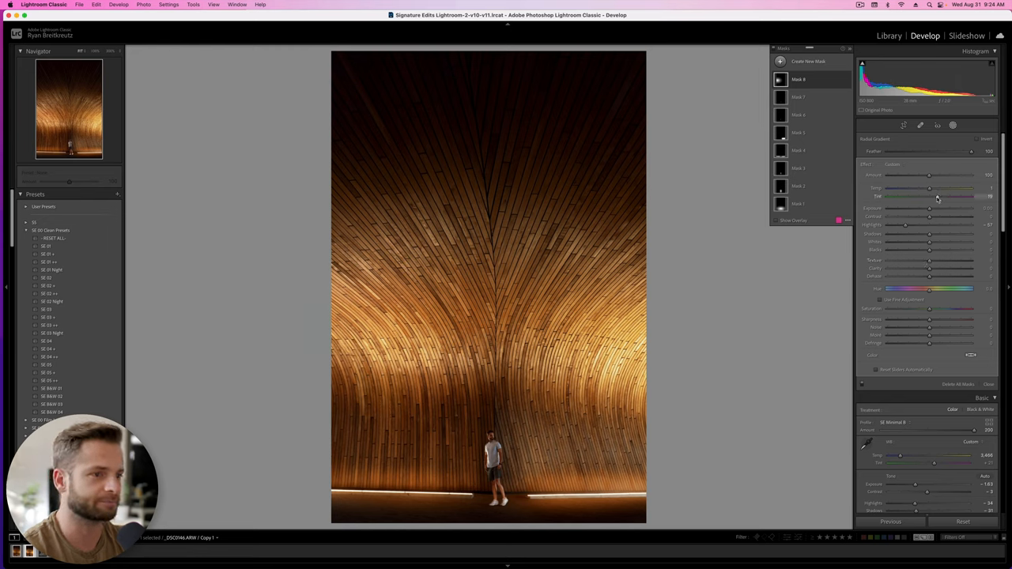
Start a radial gradient over the lit centre of the ceiling and adjust its tone
key(cmd+z)
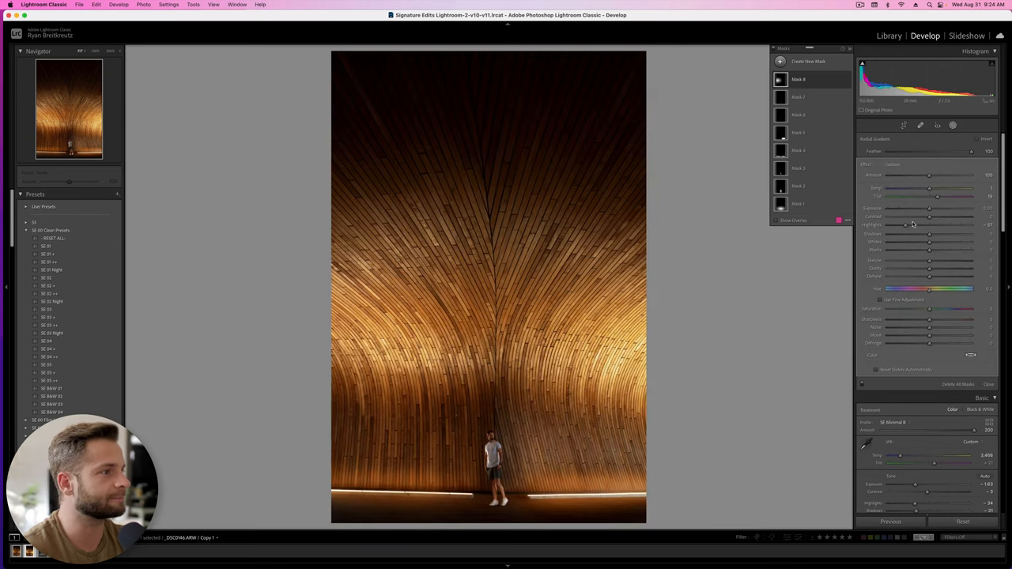
drag(904, 224, 914, 225)
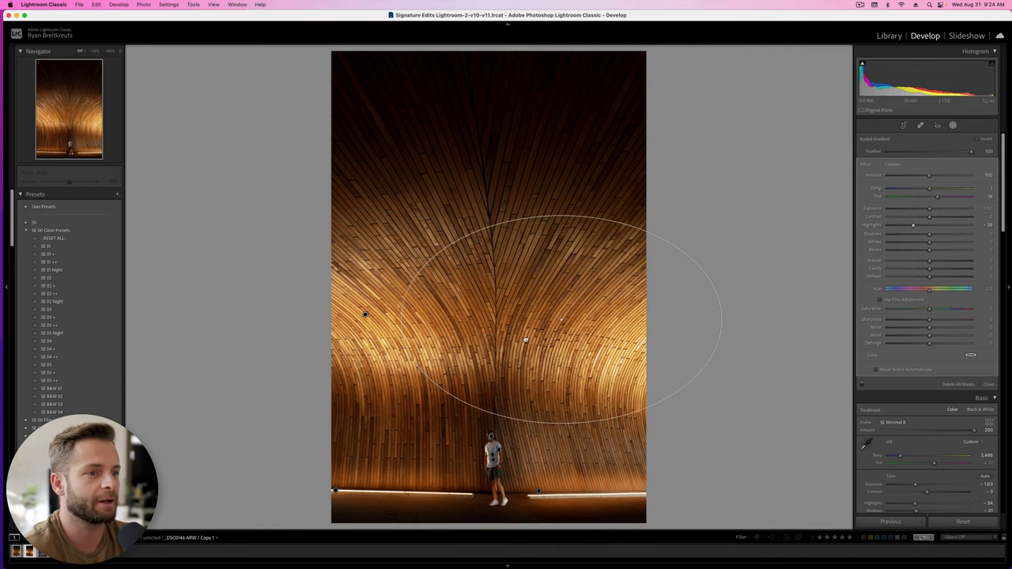
drag(525, 340, 601, 367)
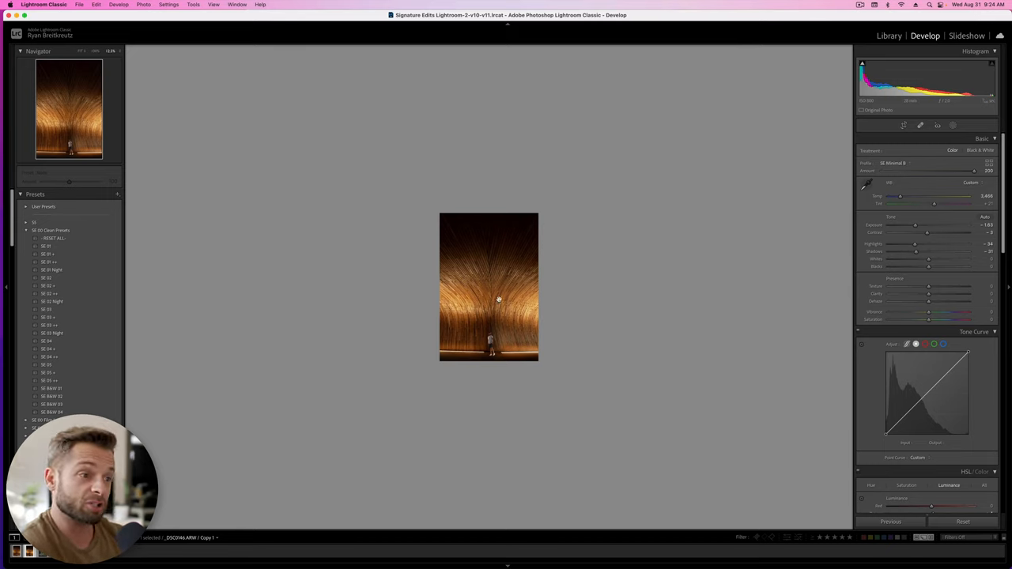
mouse_move(506, 335)
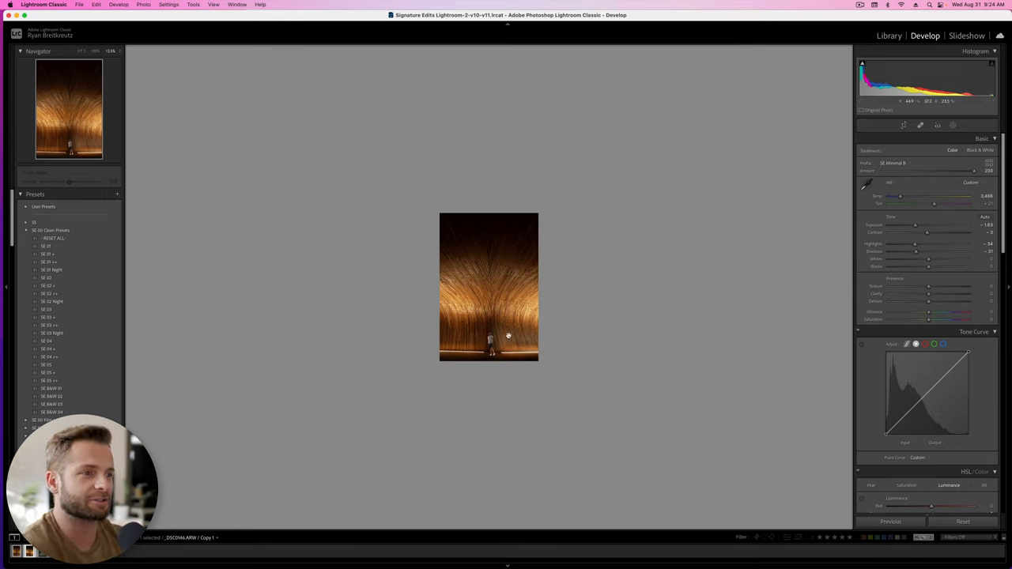
mouse_move(503, 255)
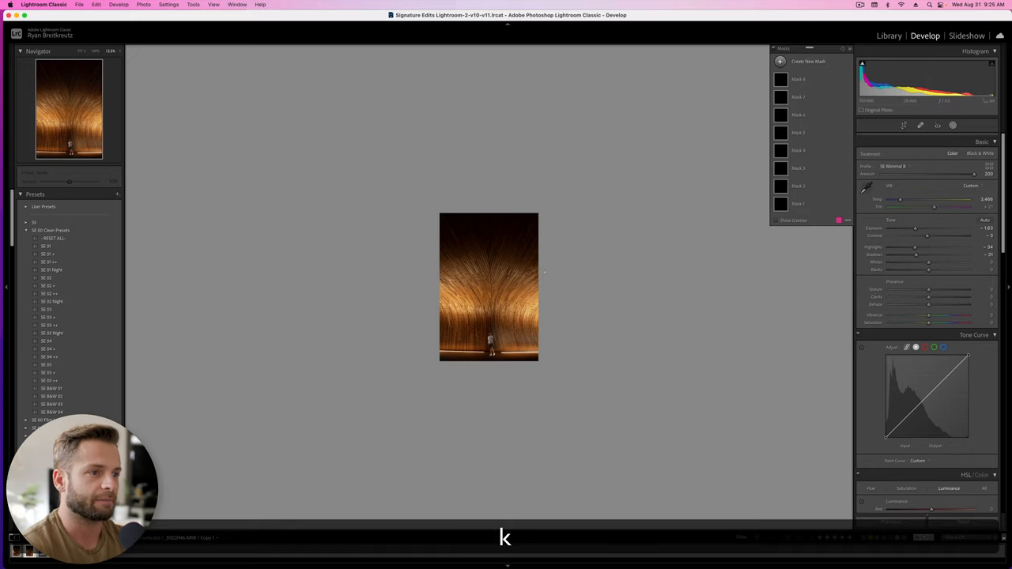
Create a brush mask and paint it over the wooden wall right of the man
click(806, 61)
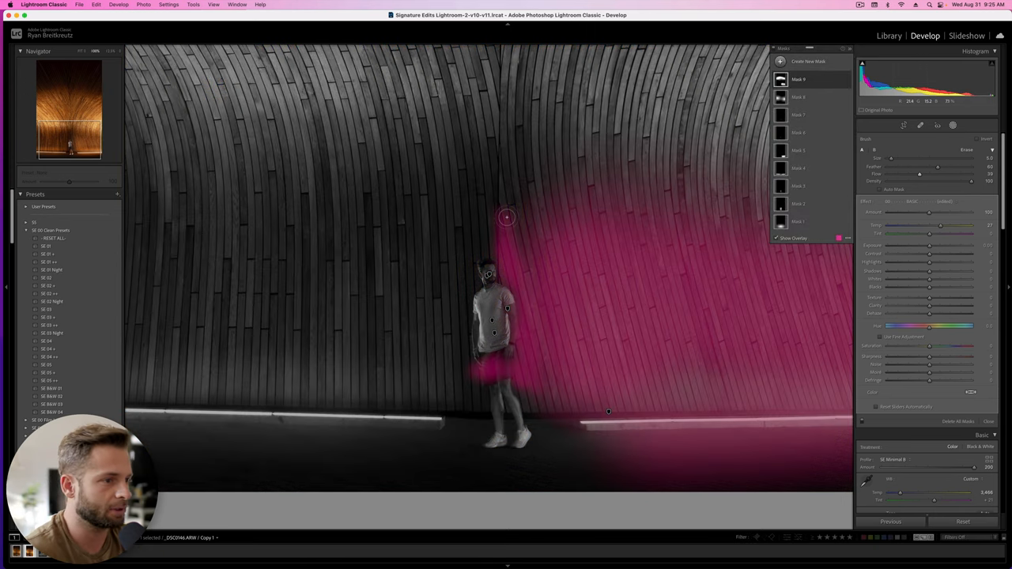
click(774, 238)
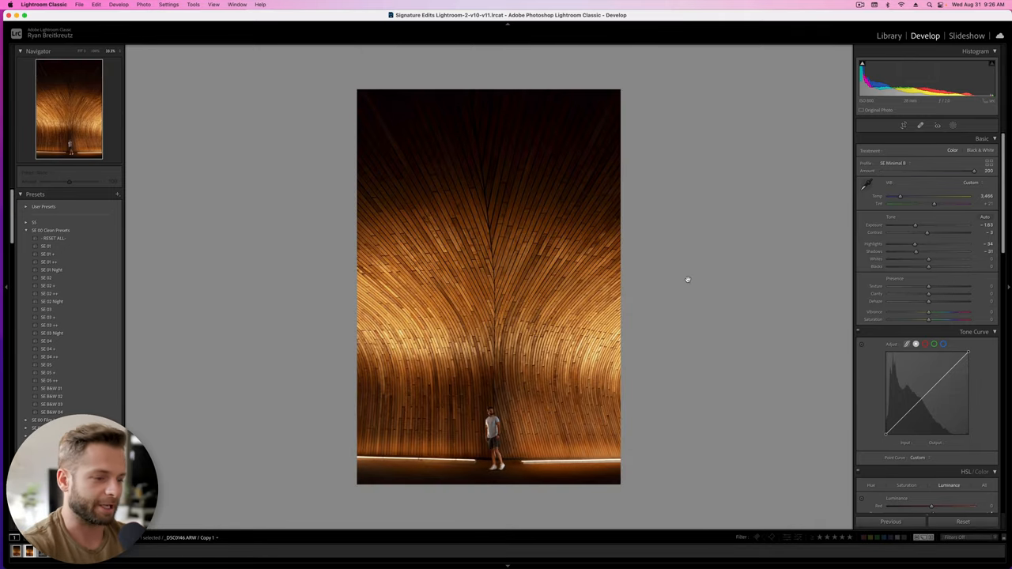
Refine the photo's overall tone and presence before reworking the top gradient
click(961, 522)
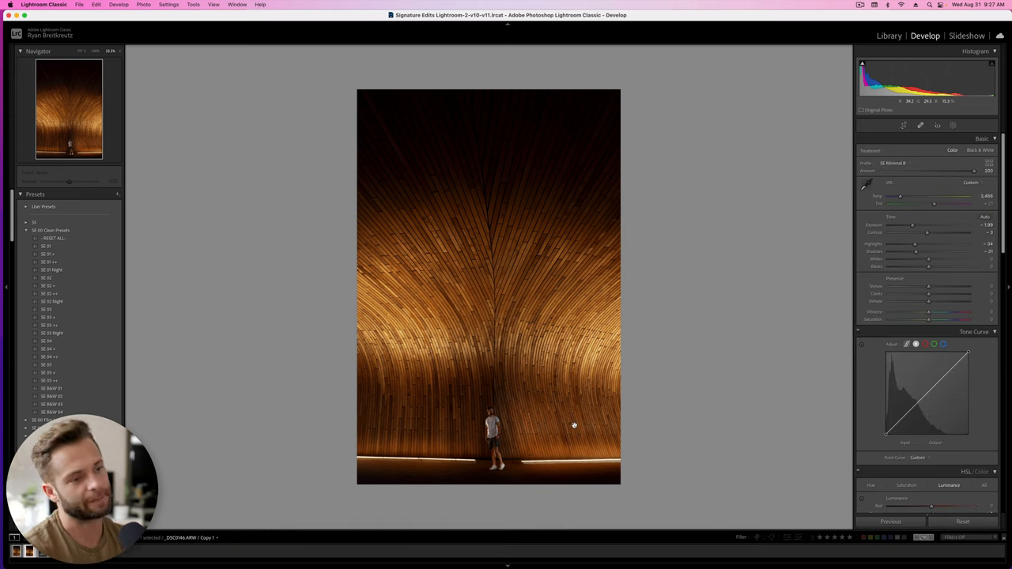
drag(914, 224, 917, 224)
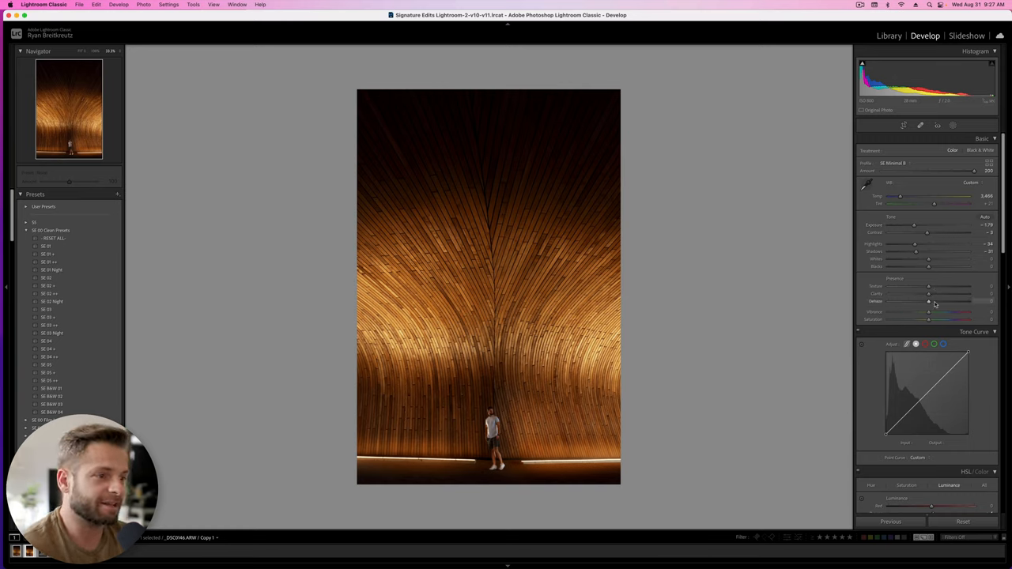
drag(930, 300, 933, 300)
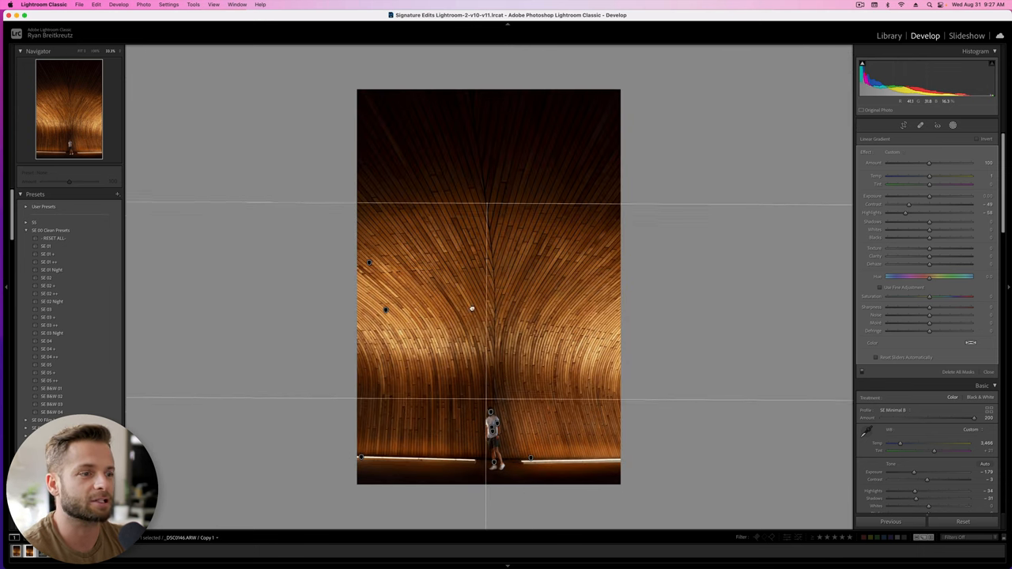
With the overlay shown, pull the top darkening gradient further down the ceiling toward the man
click(949, 126)
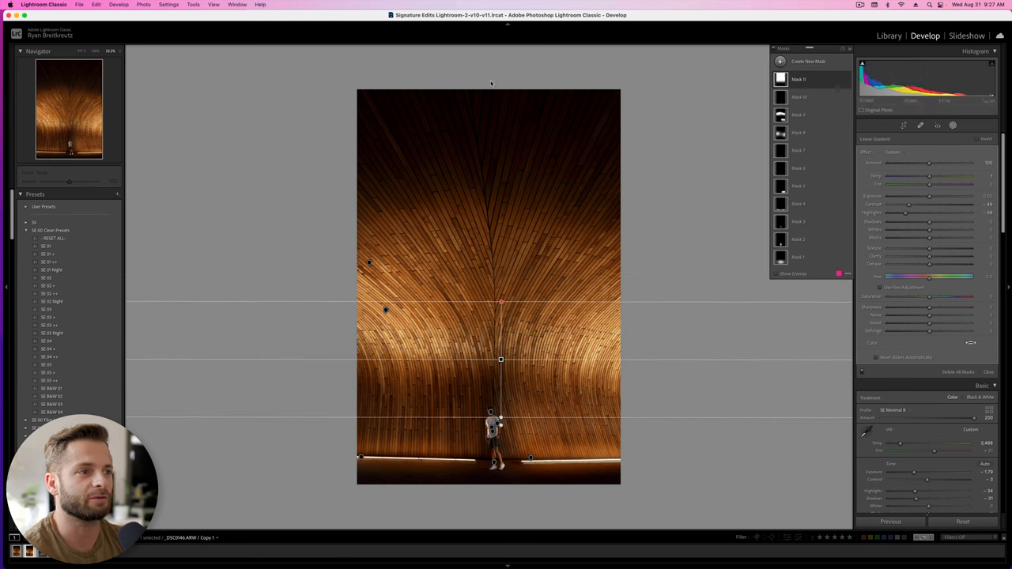
click(775, 274)
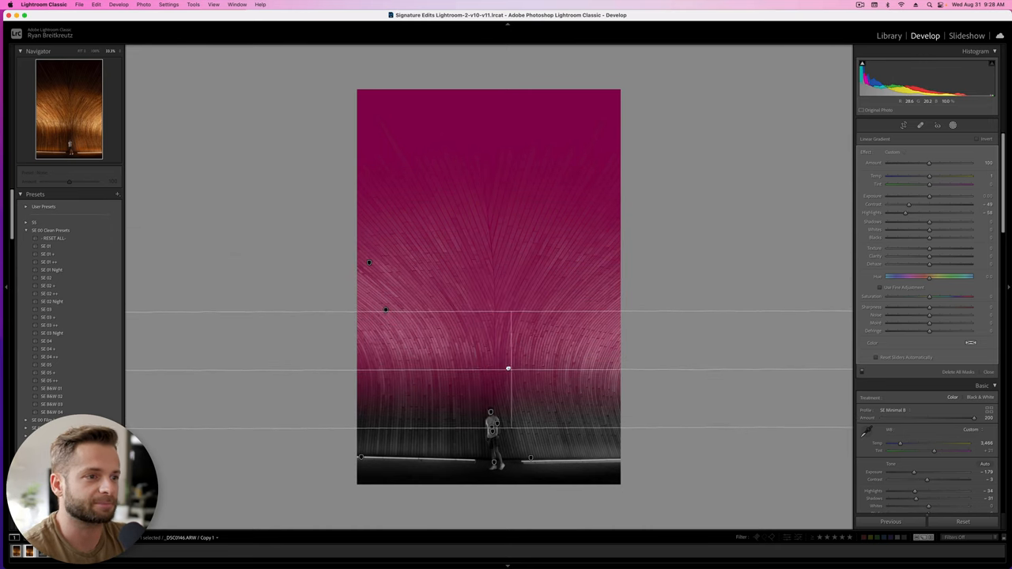
drag(509, 368, 490, 360)
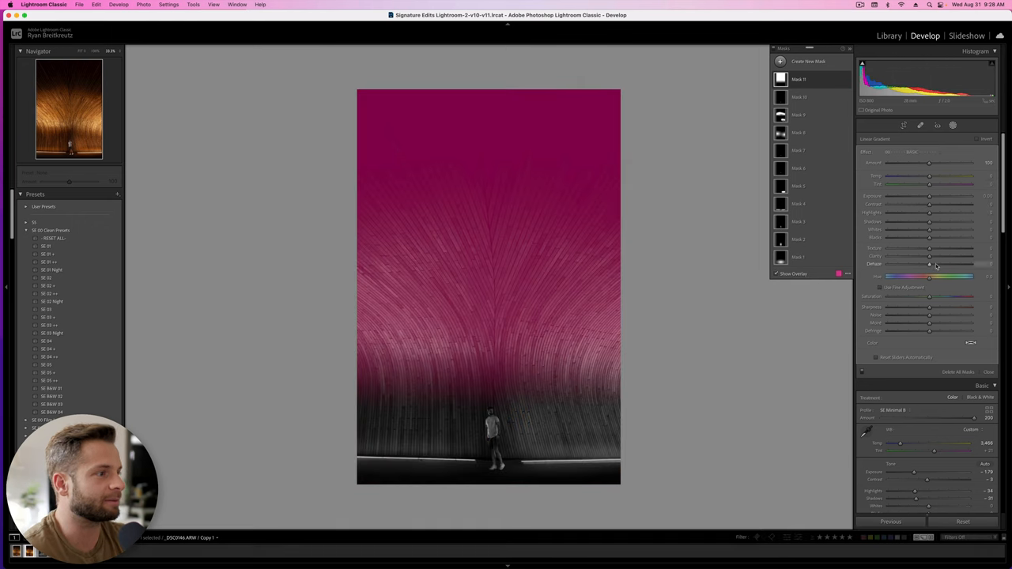
Hide the overlay and deepen the gradient's exposure, shadows and colour for a moody dark top
click(775, 272)
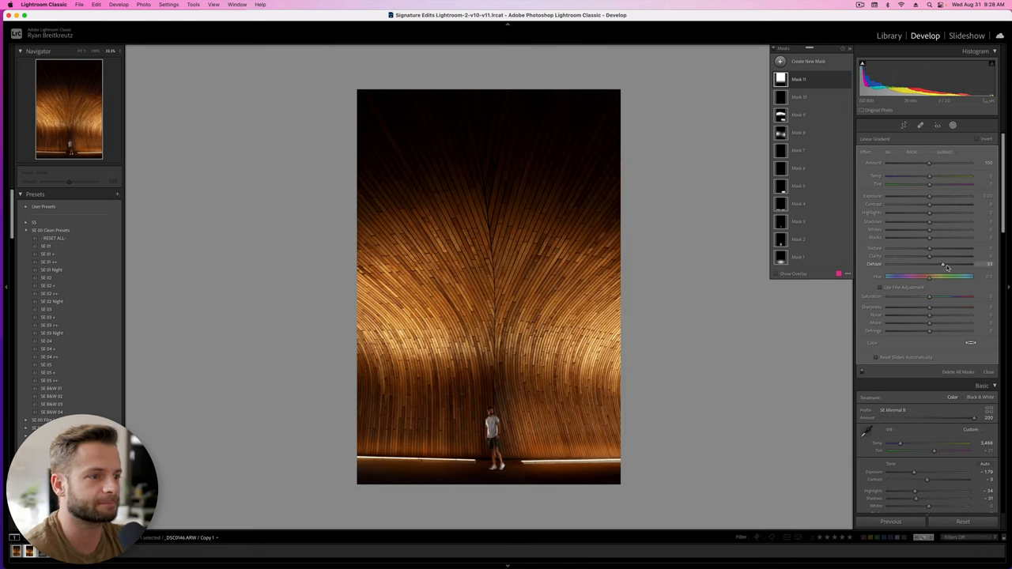
drag(942, 262, 974, 263)
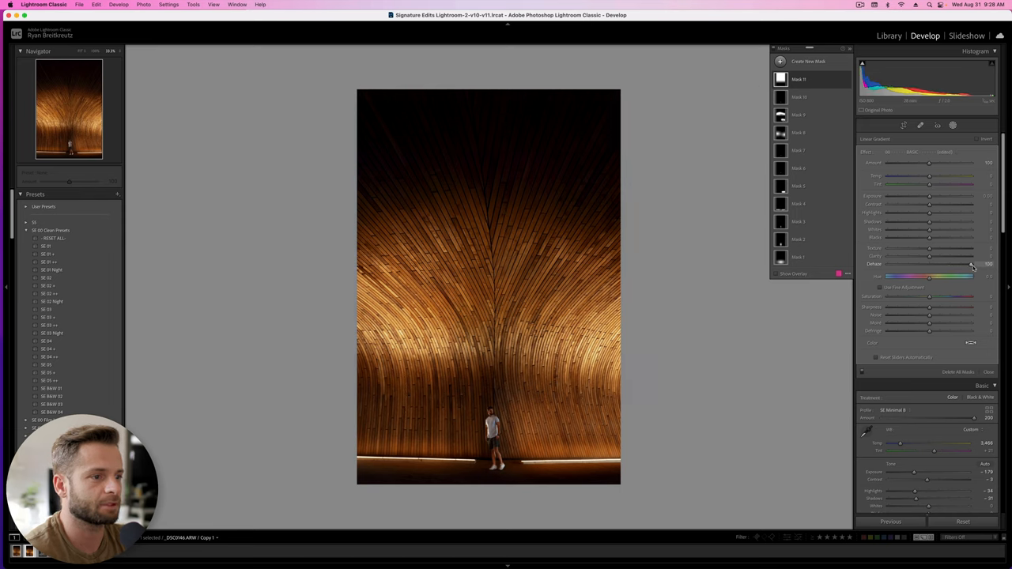
drag(970, 263, 949, 262)
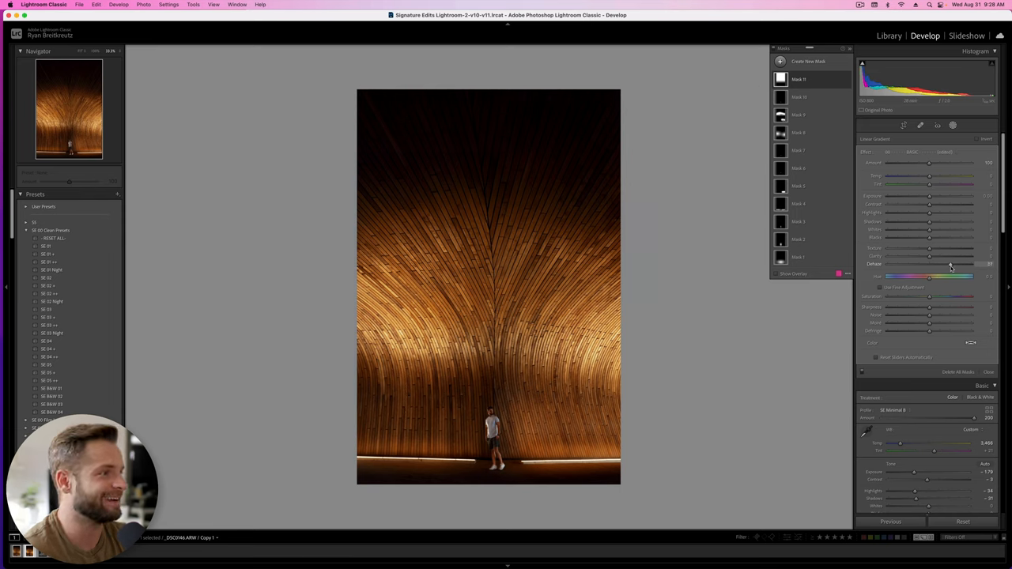
drag(930, 256, 949, 256)
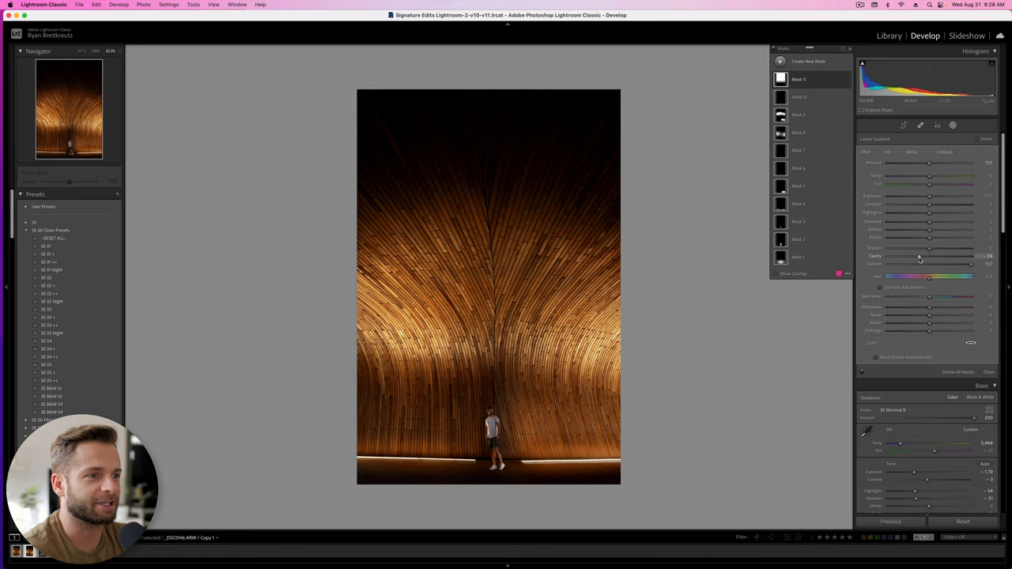
drag(932, 256, 921, 256)
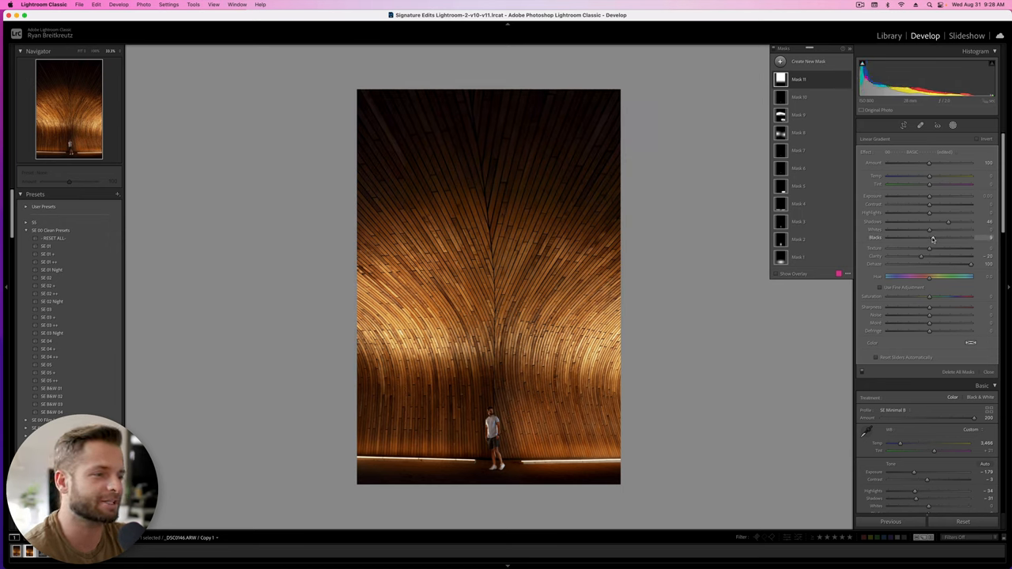
drag(930, 196, 927, 196)
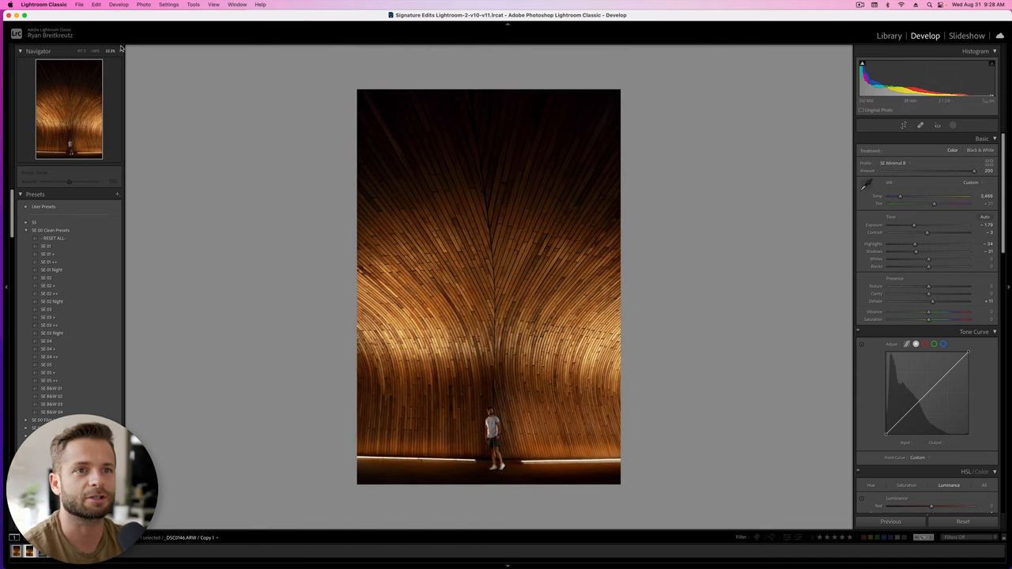
Zoom in closely on the man and adjust his shirt with the local mask
click(107, 51)
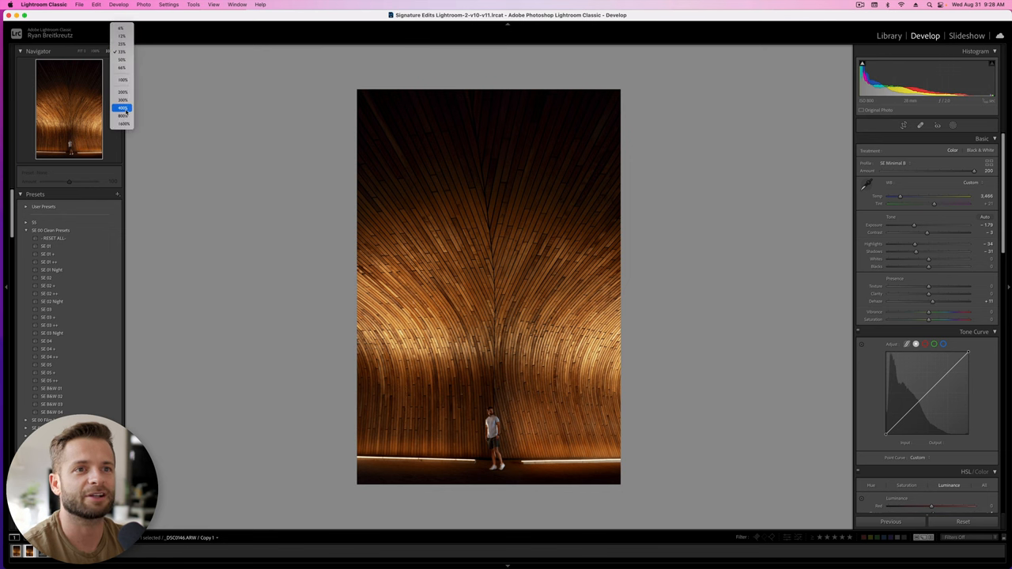
click(120, 107)
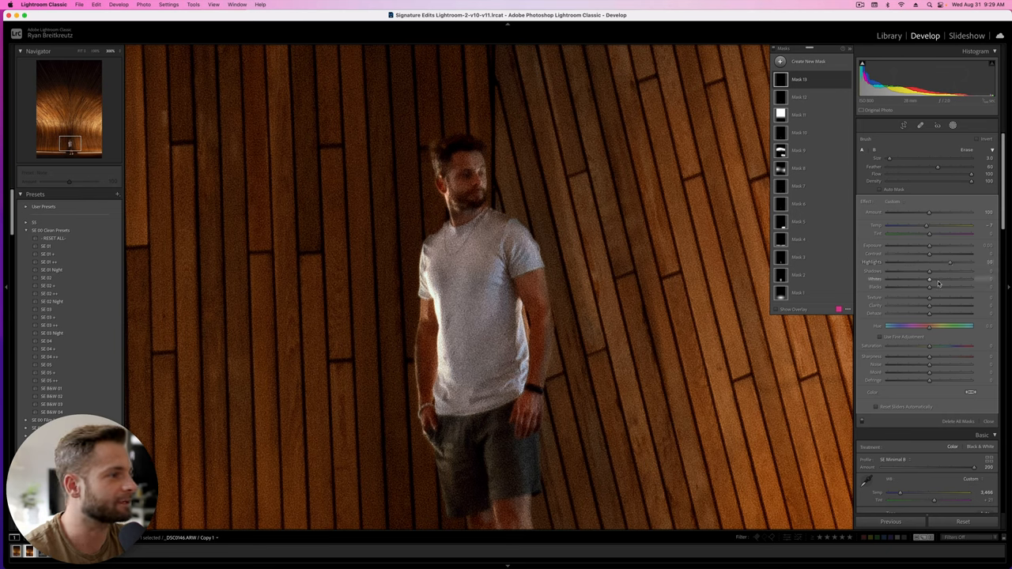
drag(930, 278, 942, 279)
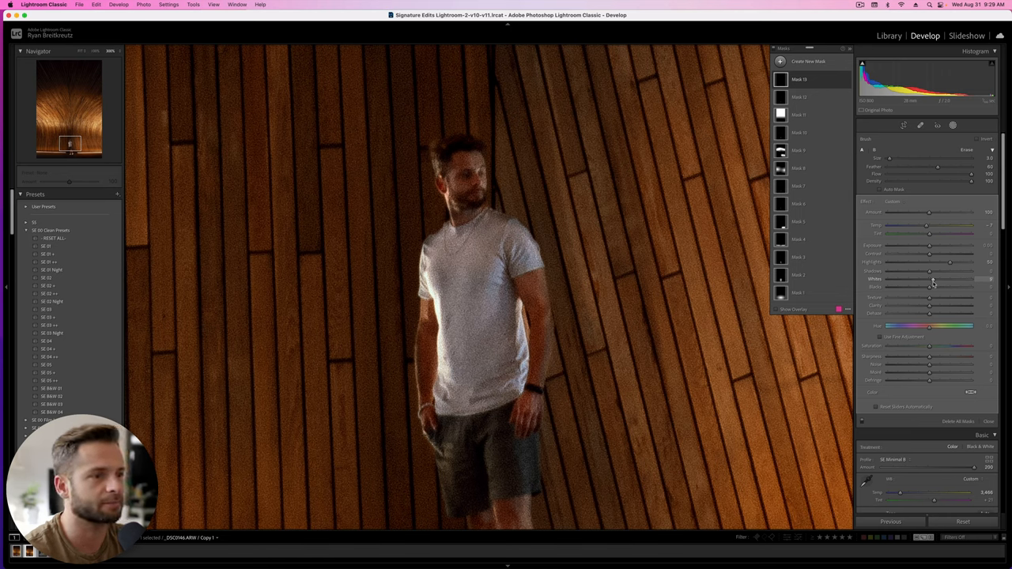
Tweak the tone sliders on the man's shirt, then return to the full photo
key(k)
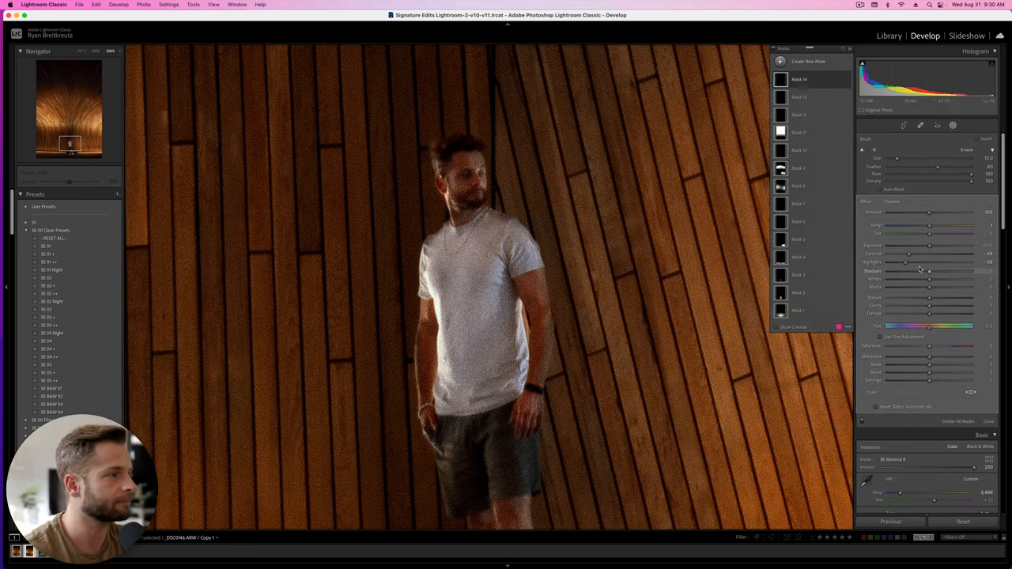
drag(904, 262, 920, 263)
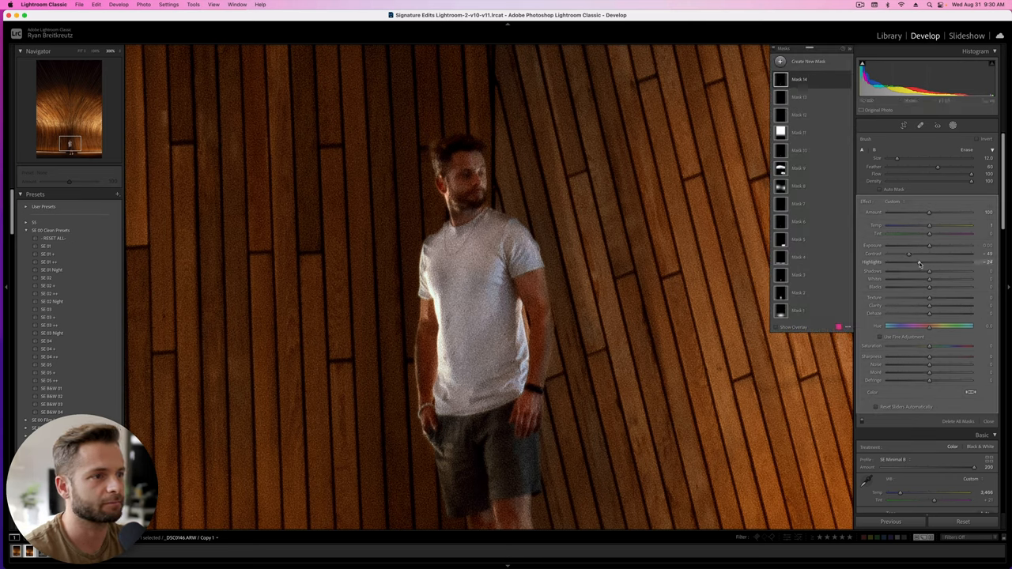
drag(910, 271, 929, 270)
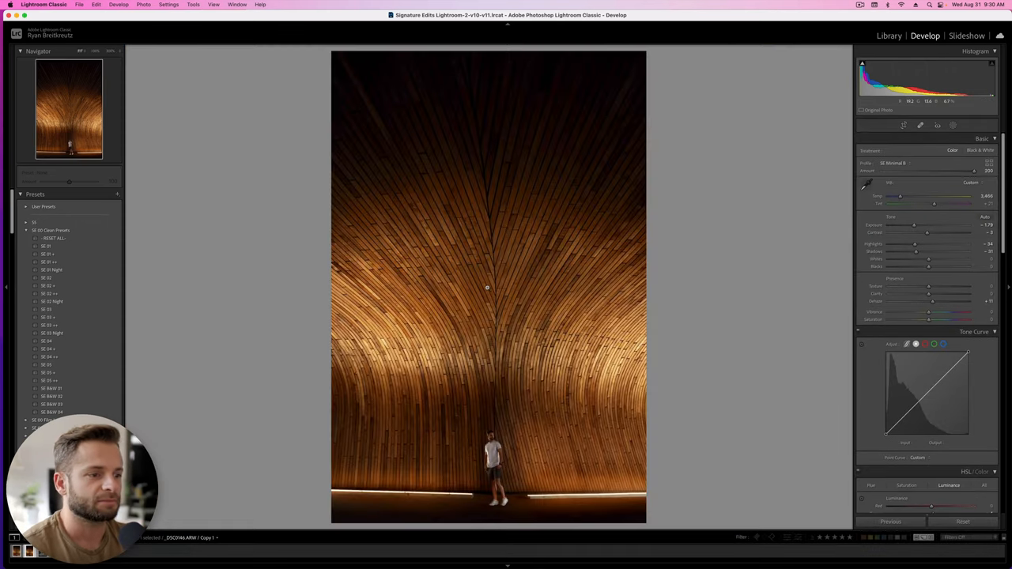
Zoom in on the man and set up a new local mask over him
click(488, 285)
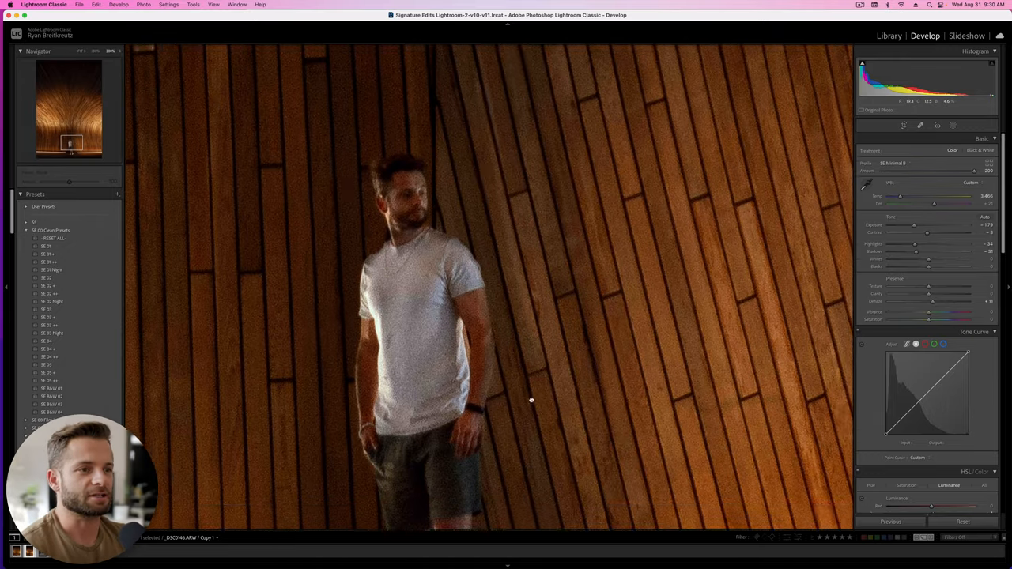
click(951, 127)
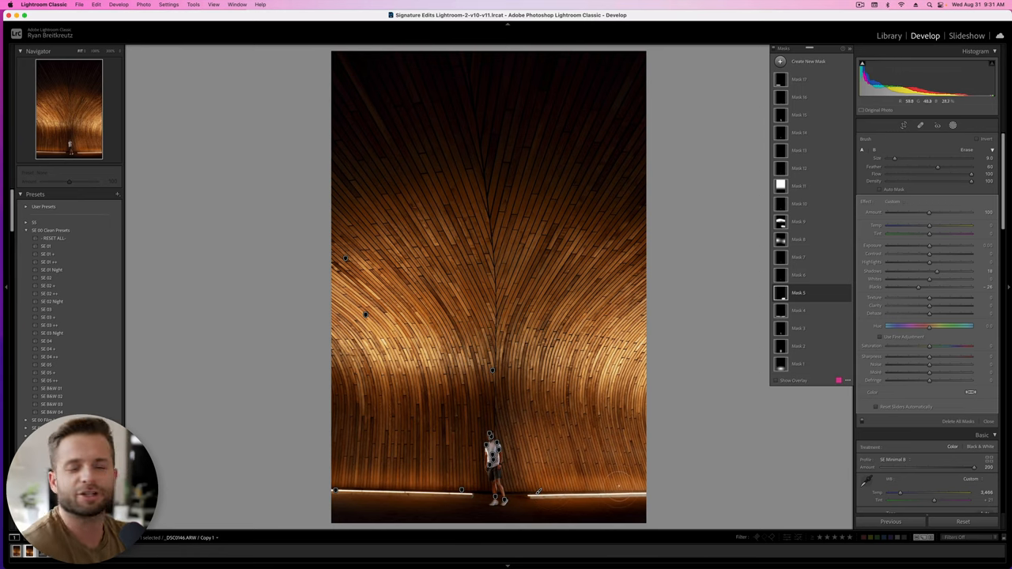
Apply a preset effect to the man's mask and dial back its amount and detail
click(893, 203)
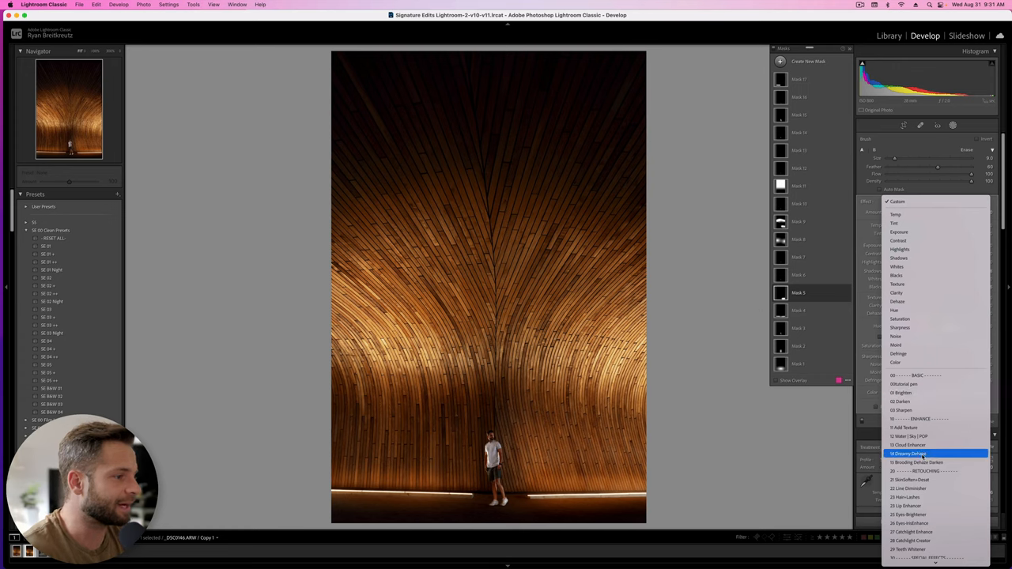
click(904, 452)
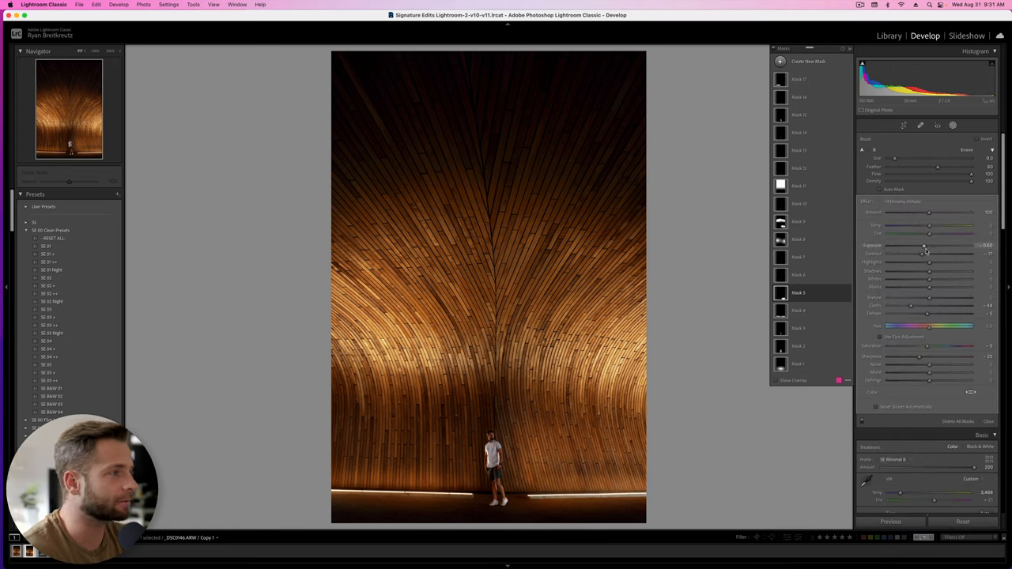
drag(930, 233, 943, 232)
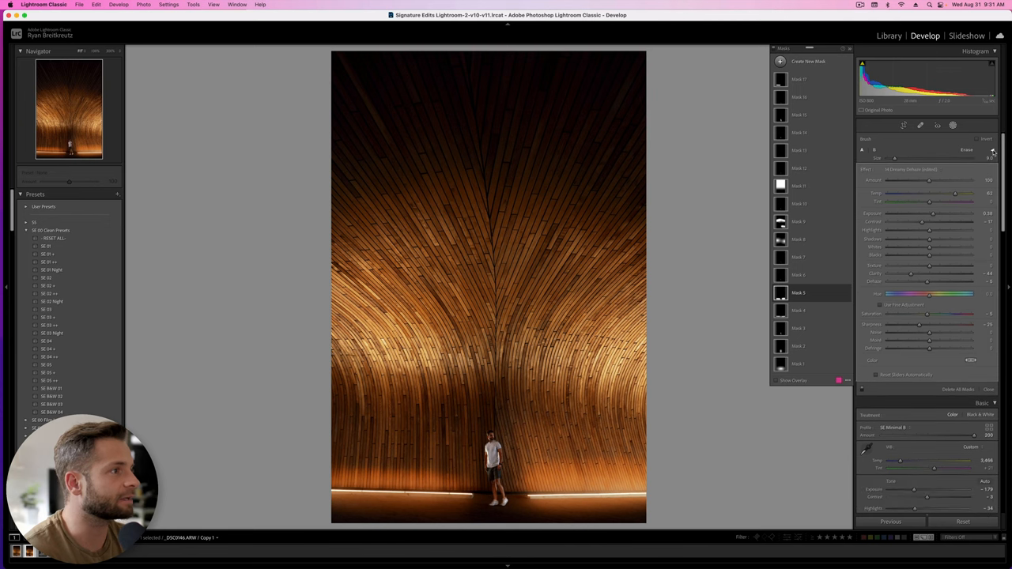
drag(930, 180, 892, 181)
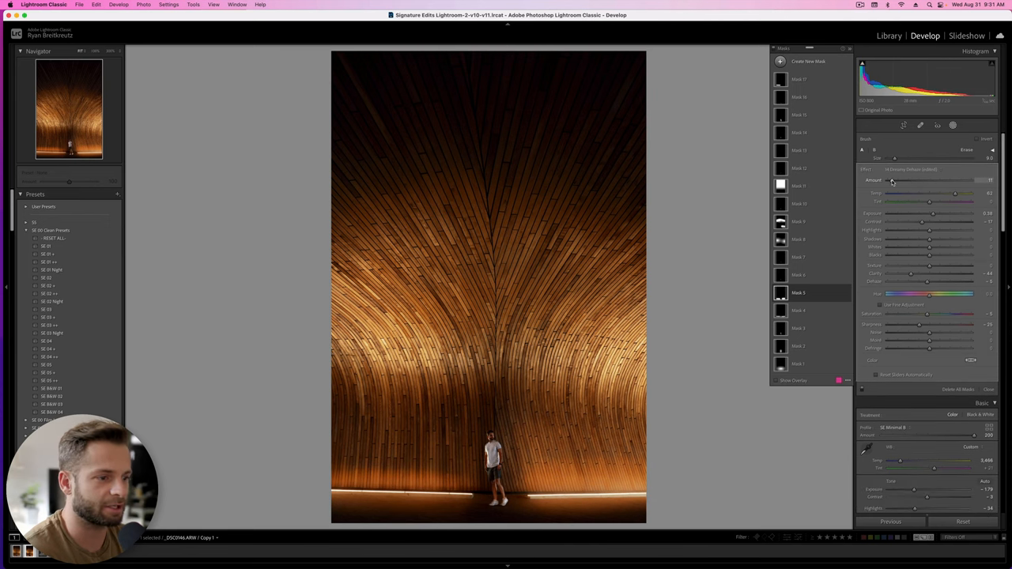